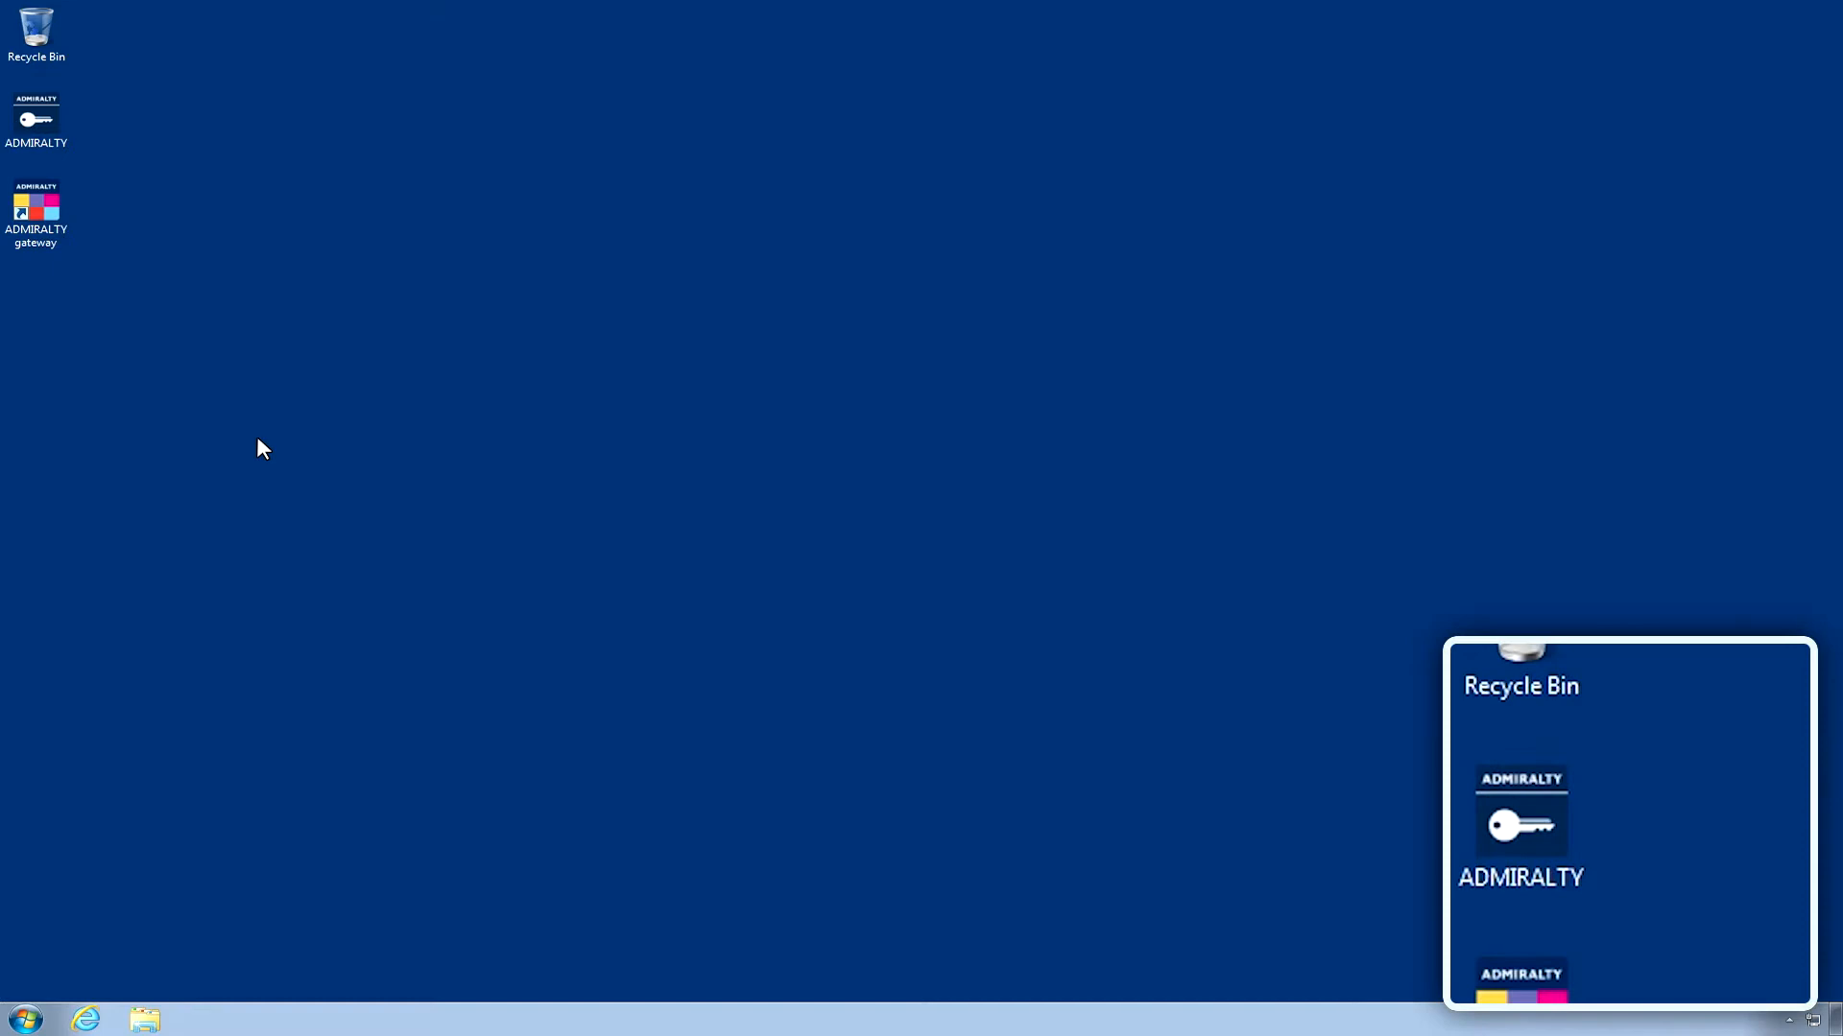
mouse_move(115, 237)
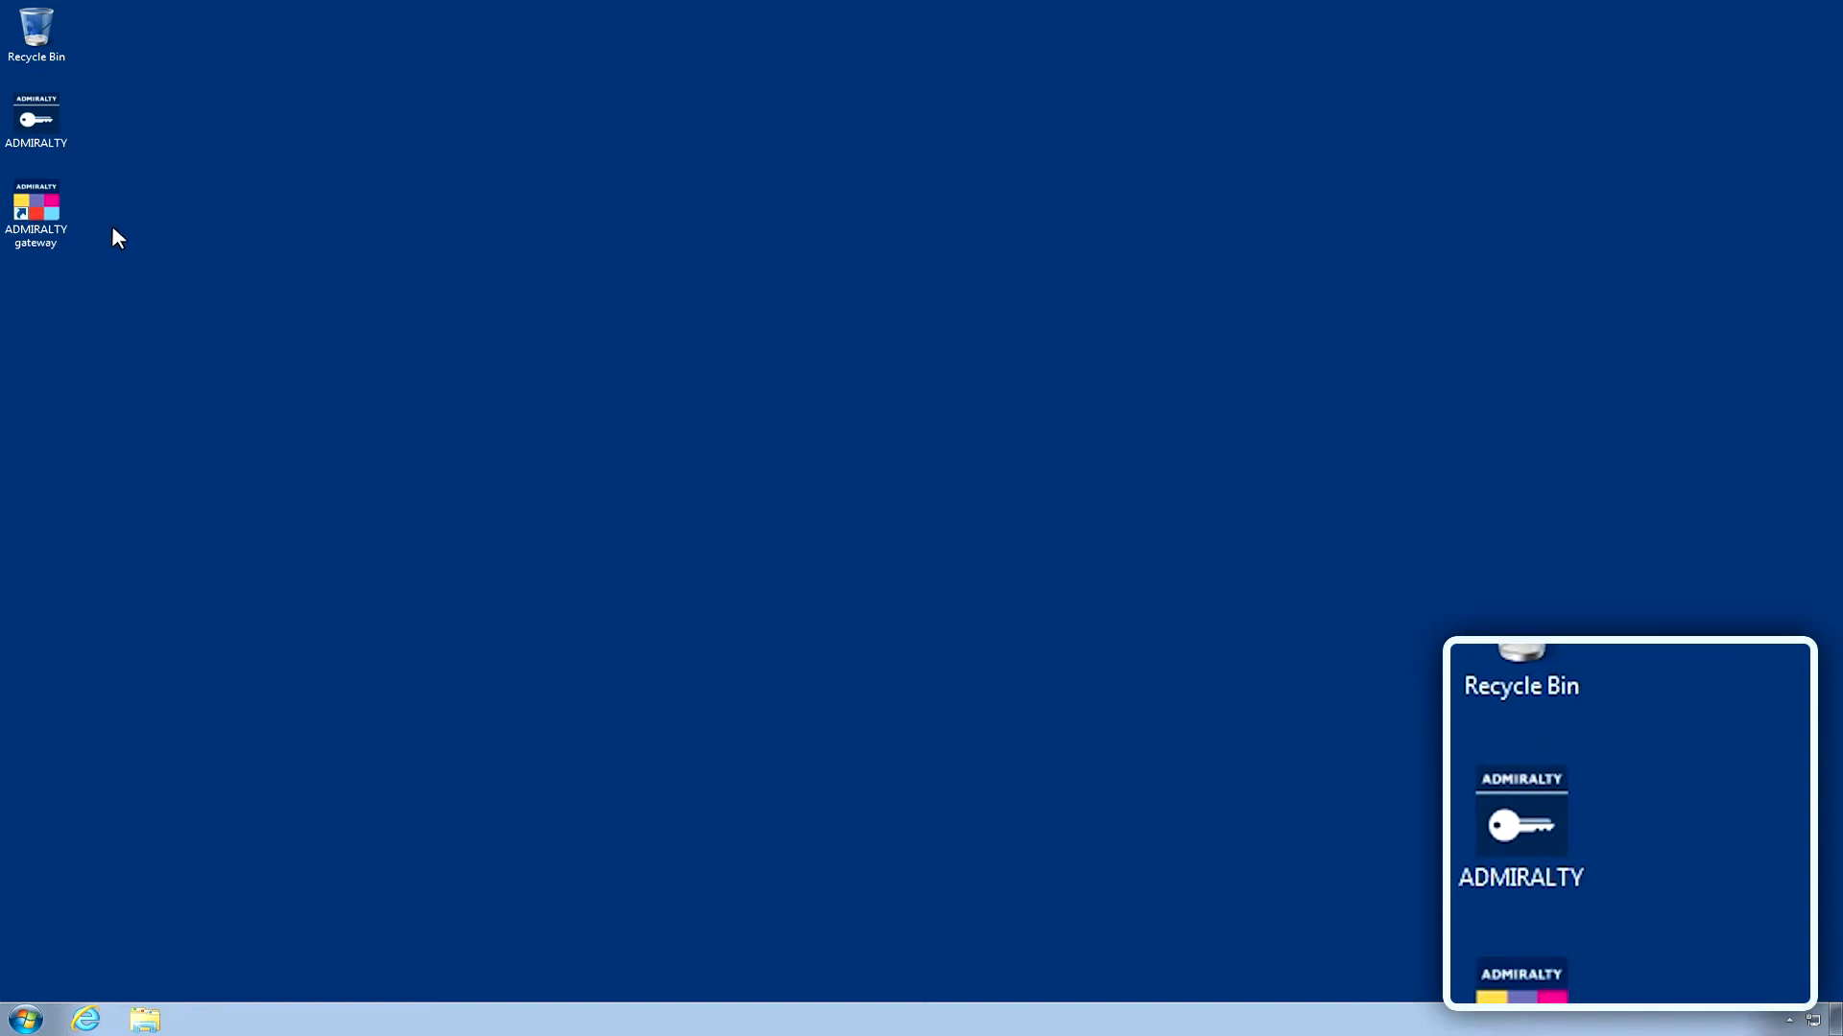
mouse_move(1612, 946)
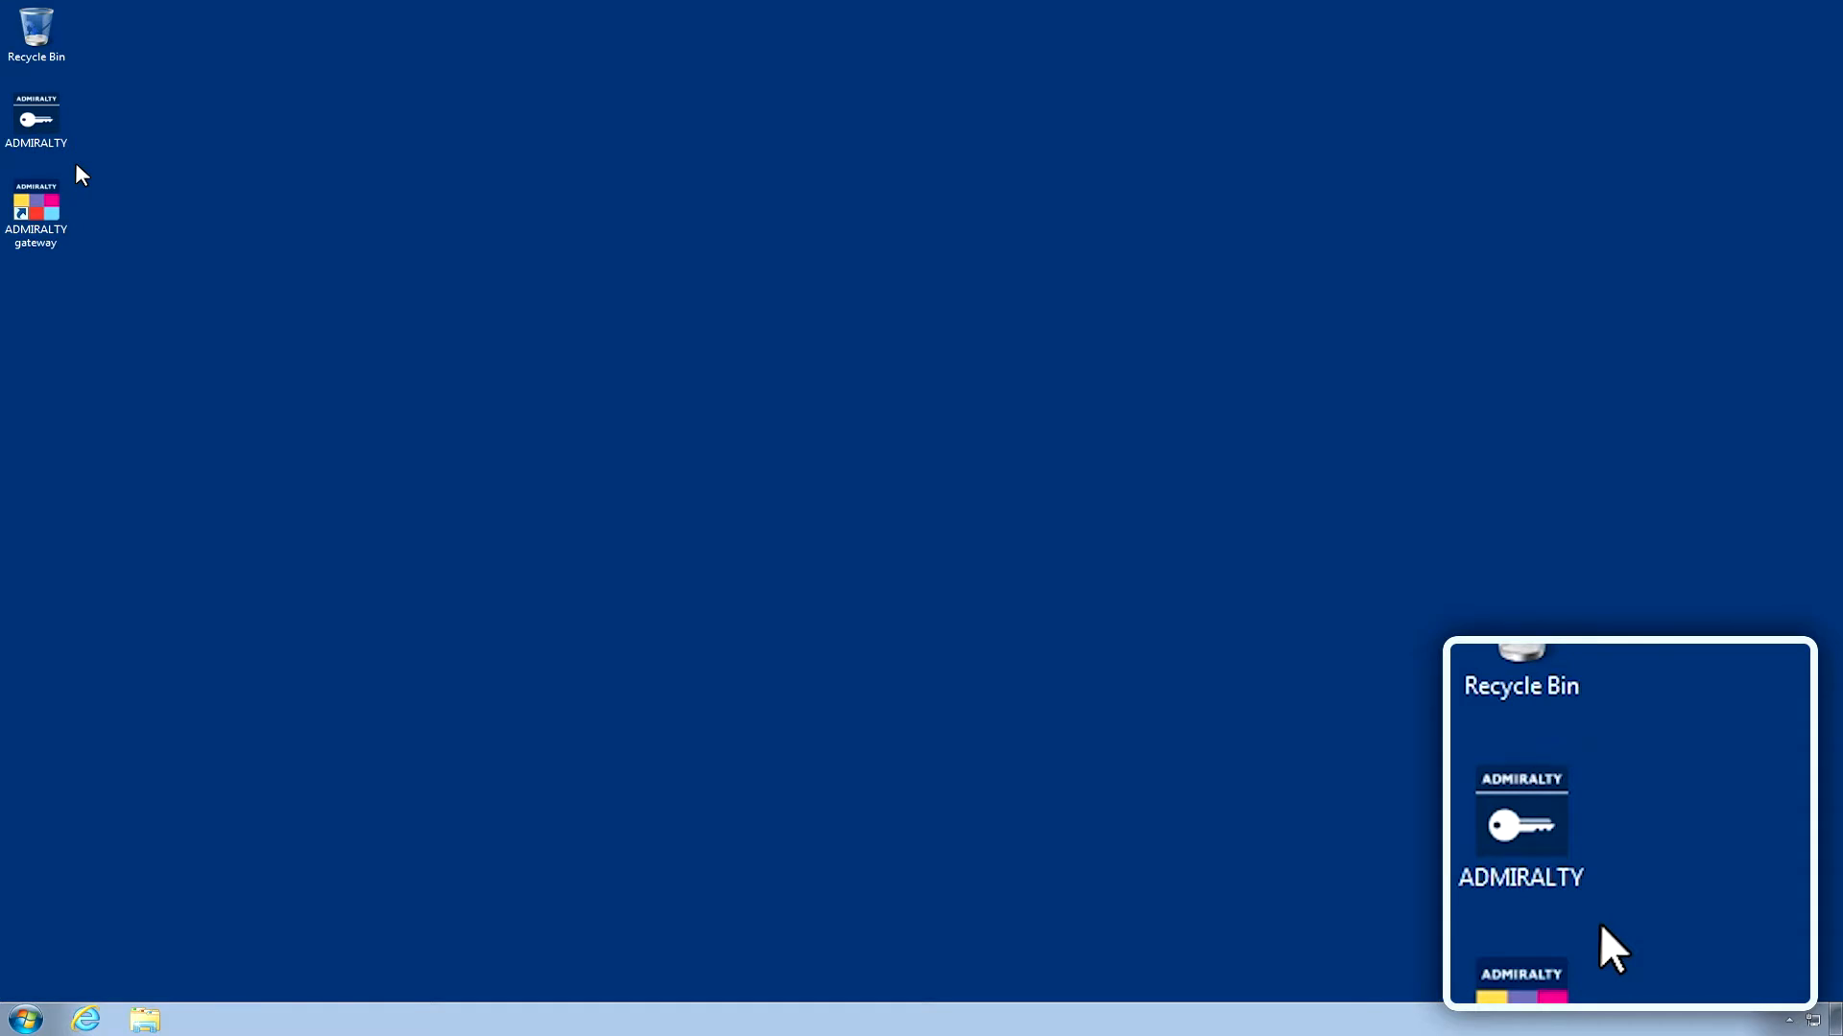
Launch ADMIRALTY gateway from the ADMIRALTY key icon on the desktop
click(36, 115)
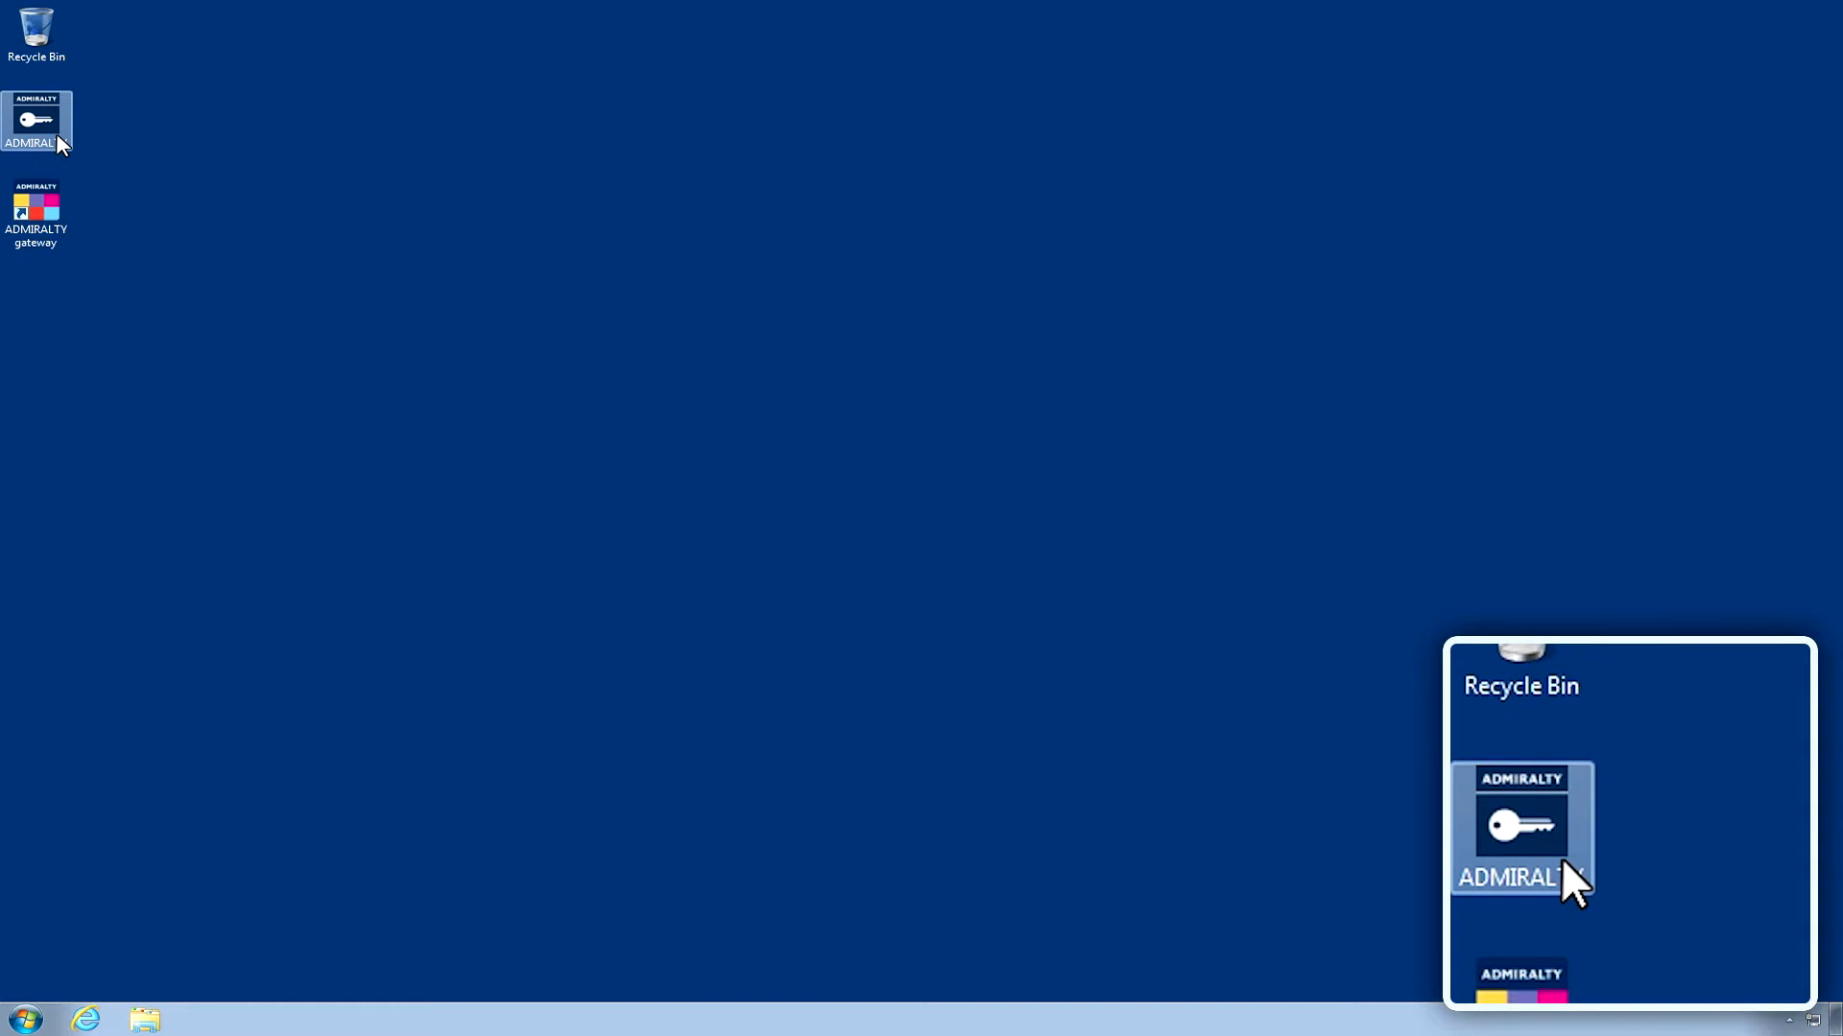
double_click(36, 116)
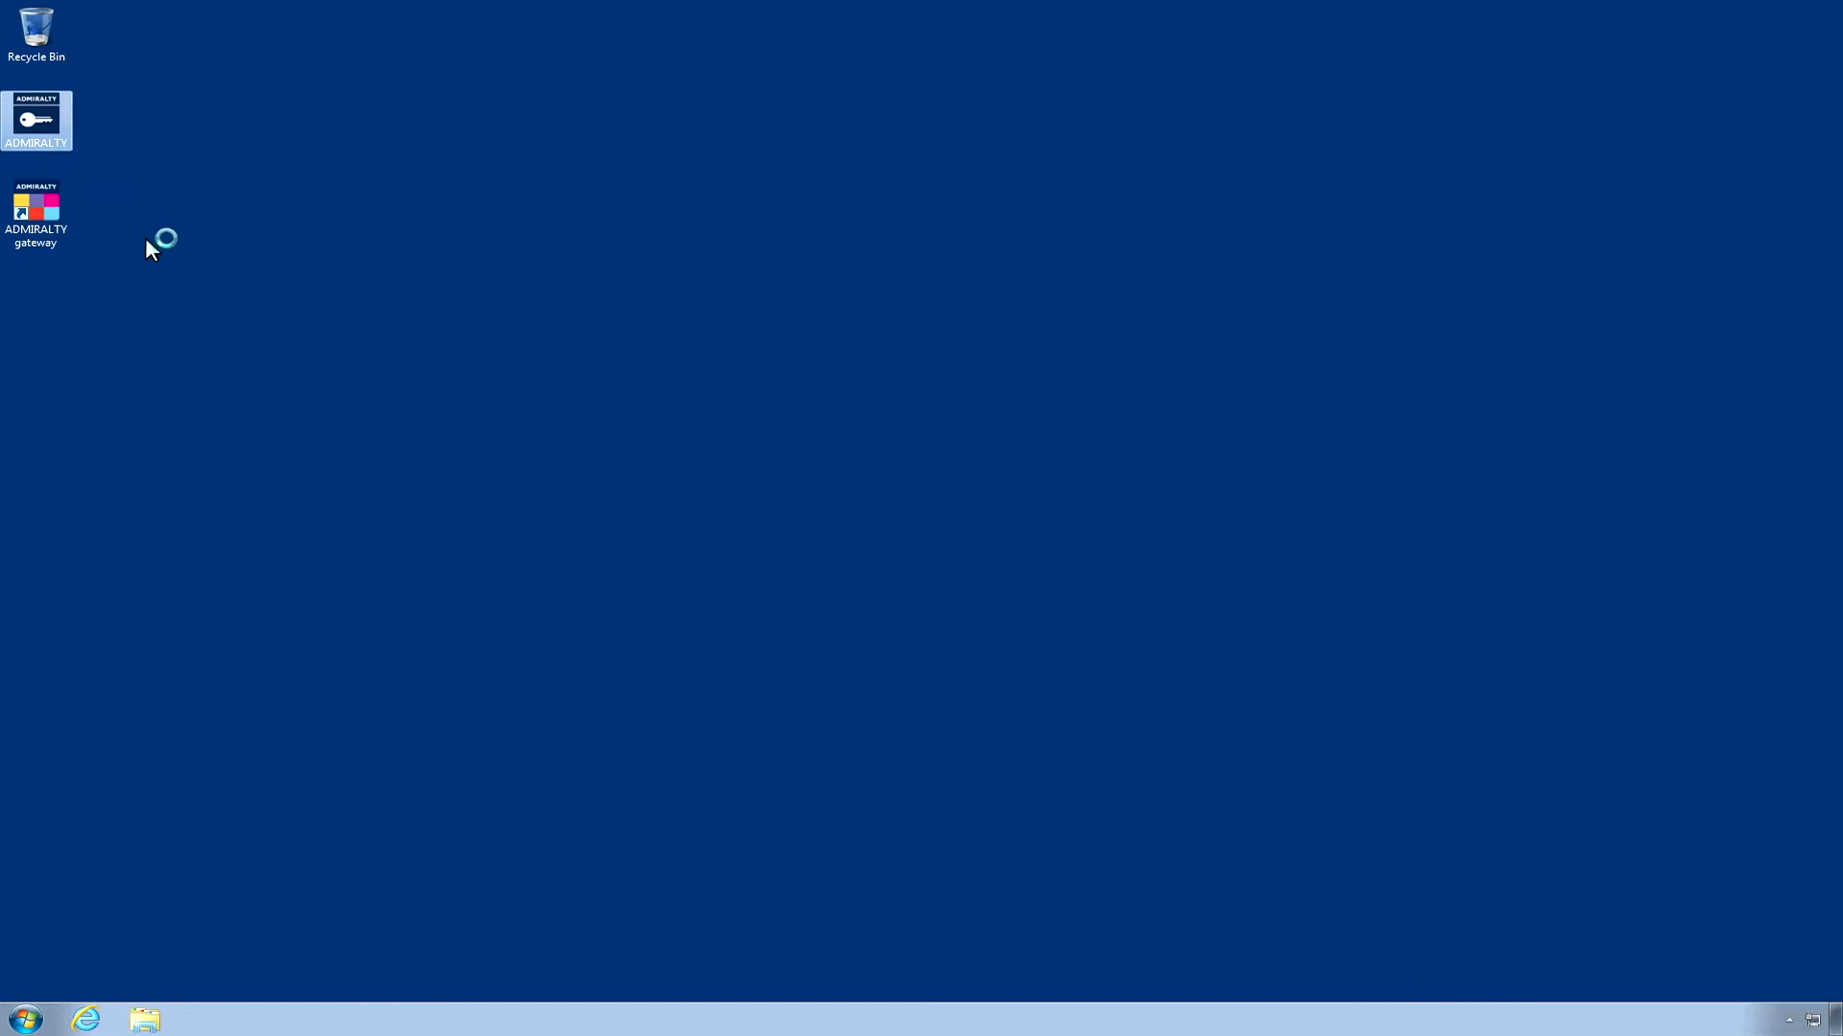
double_click(35, 202)
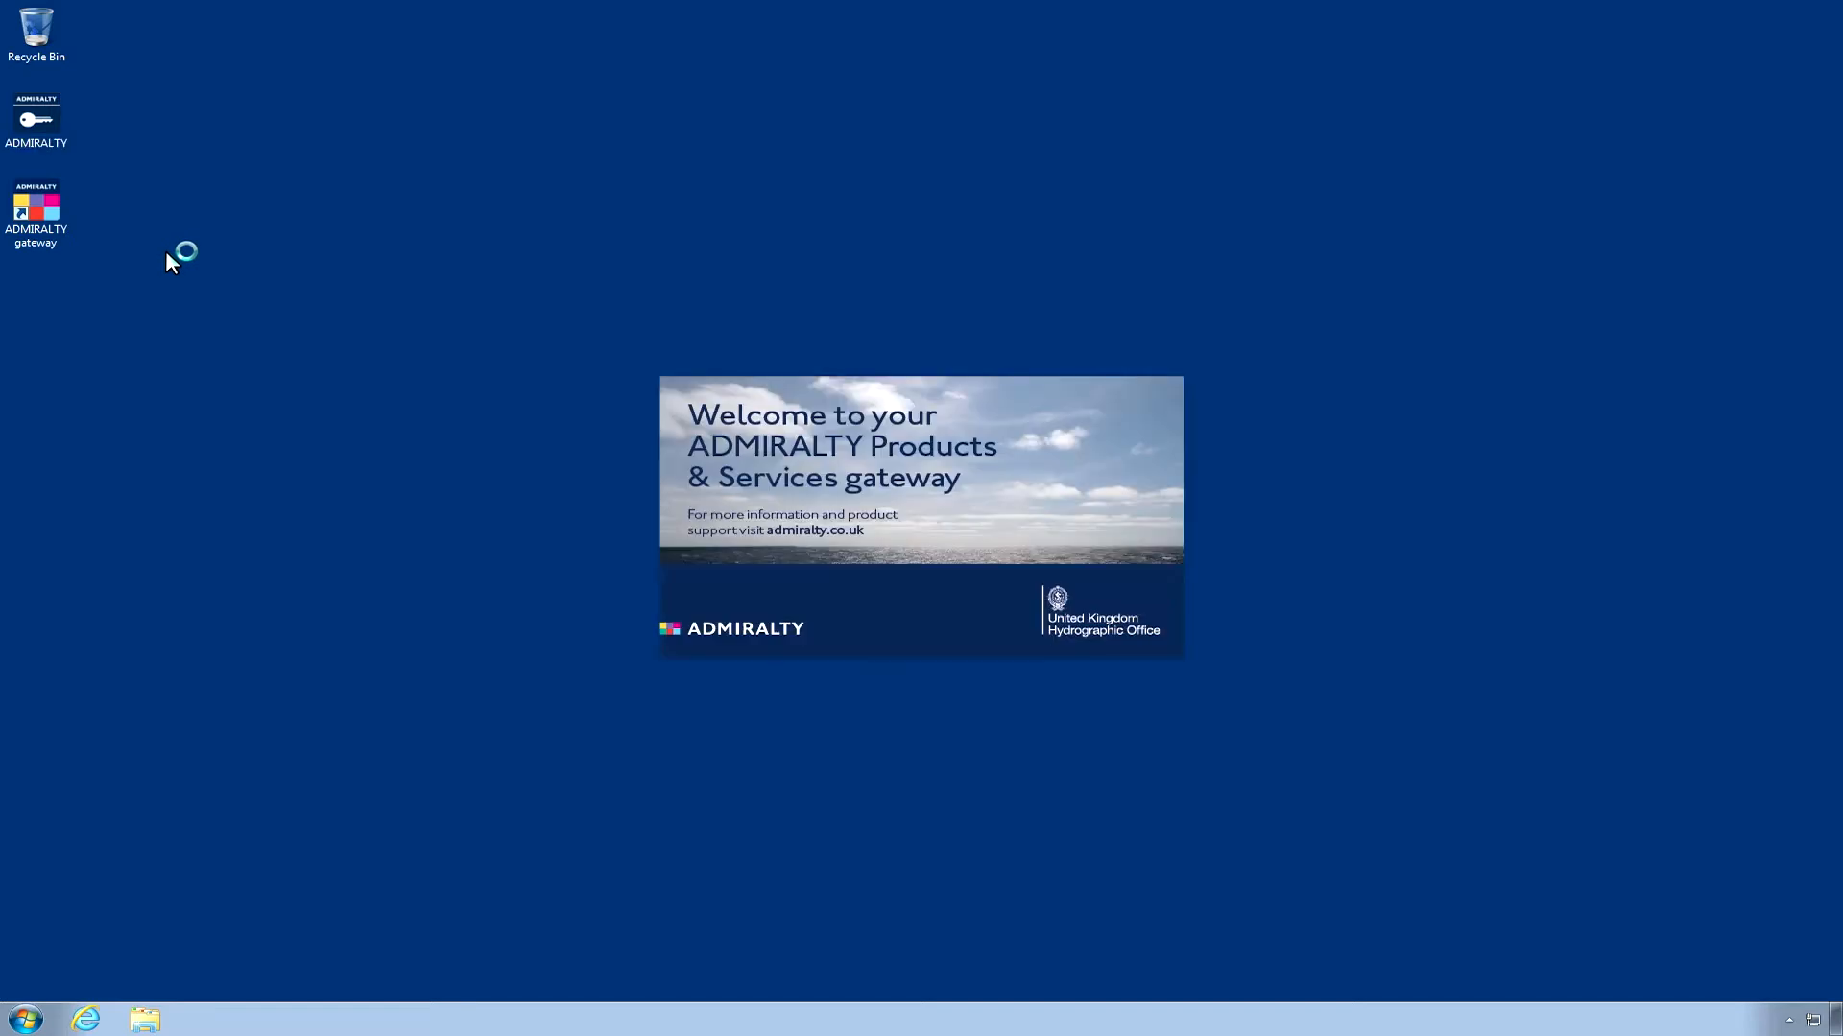
Let ADMIRALTY gateway load until the Registration wizard shows Set Machine Name
double_click(36, 202)
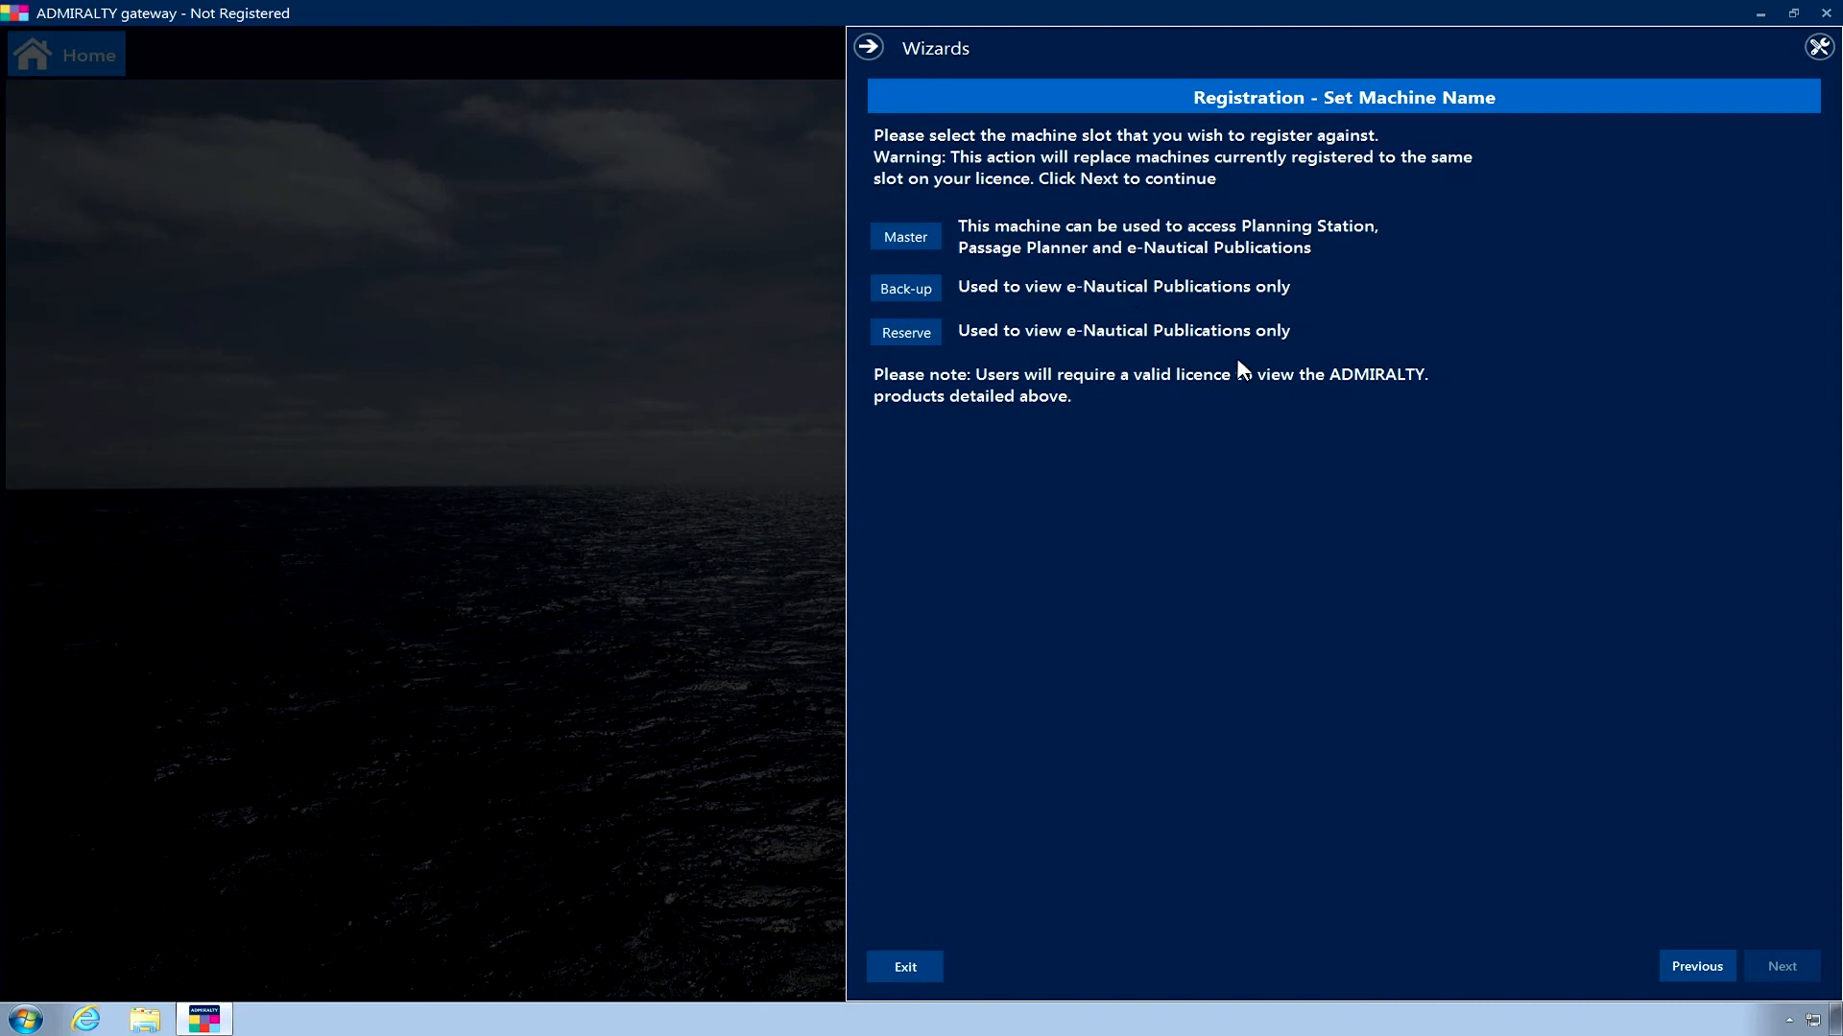
Choose the Master machine slot and continue to the Attention notice
click(905, 237)
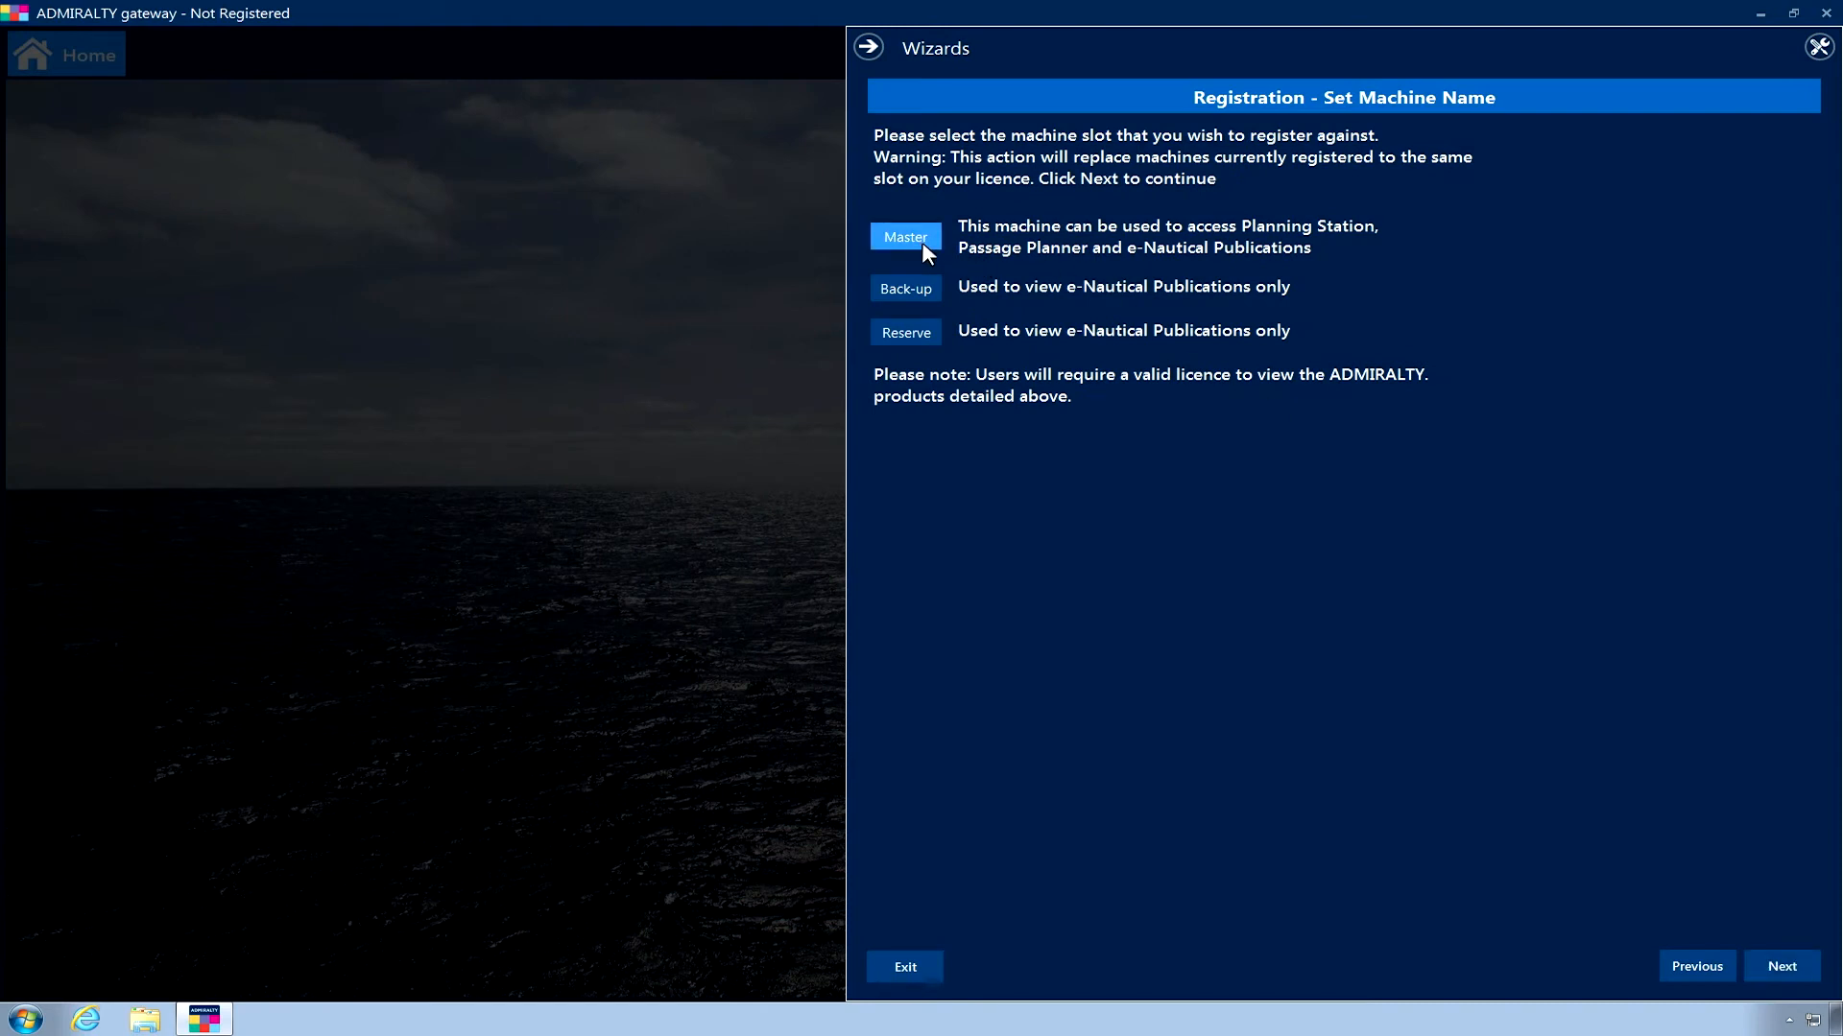
mouse_move(1767, 933)
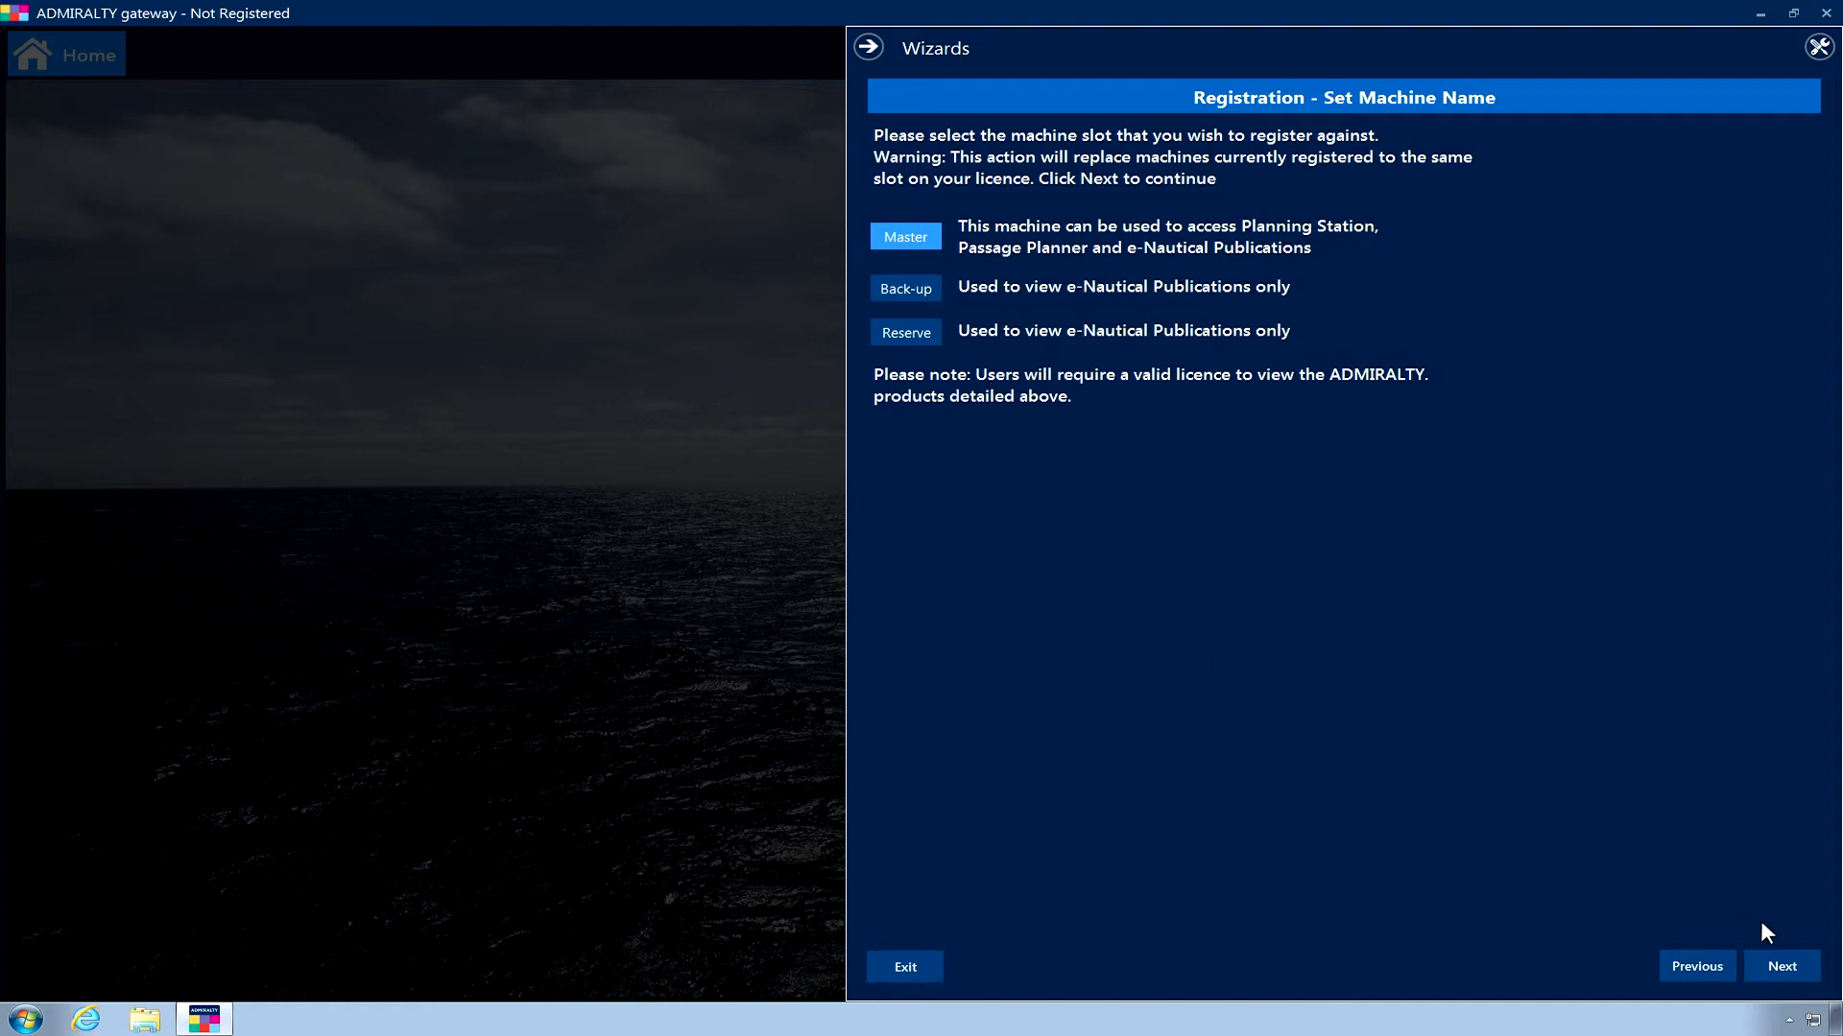
click(1781, 965)
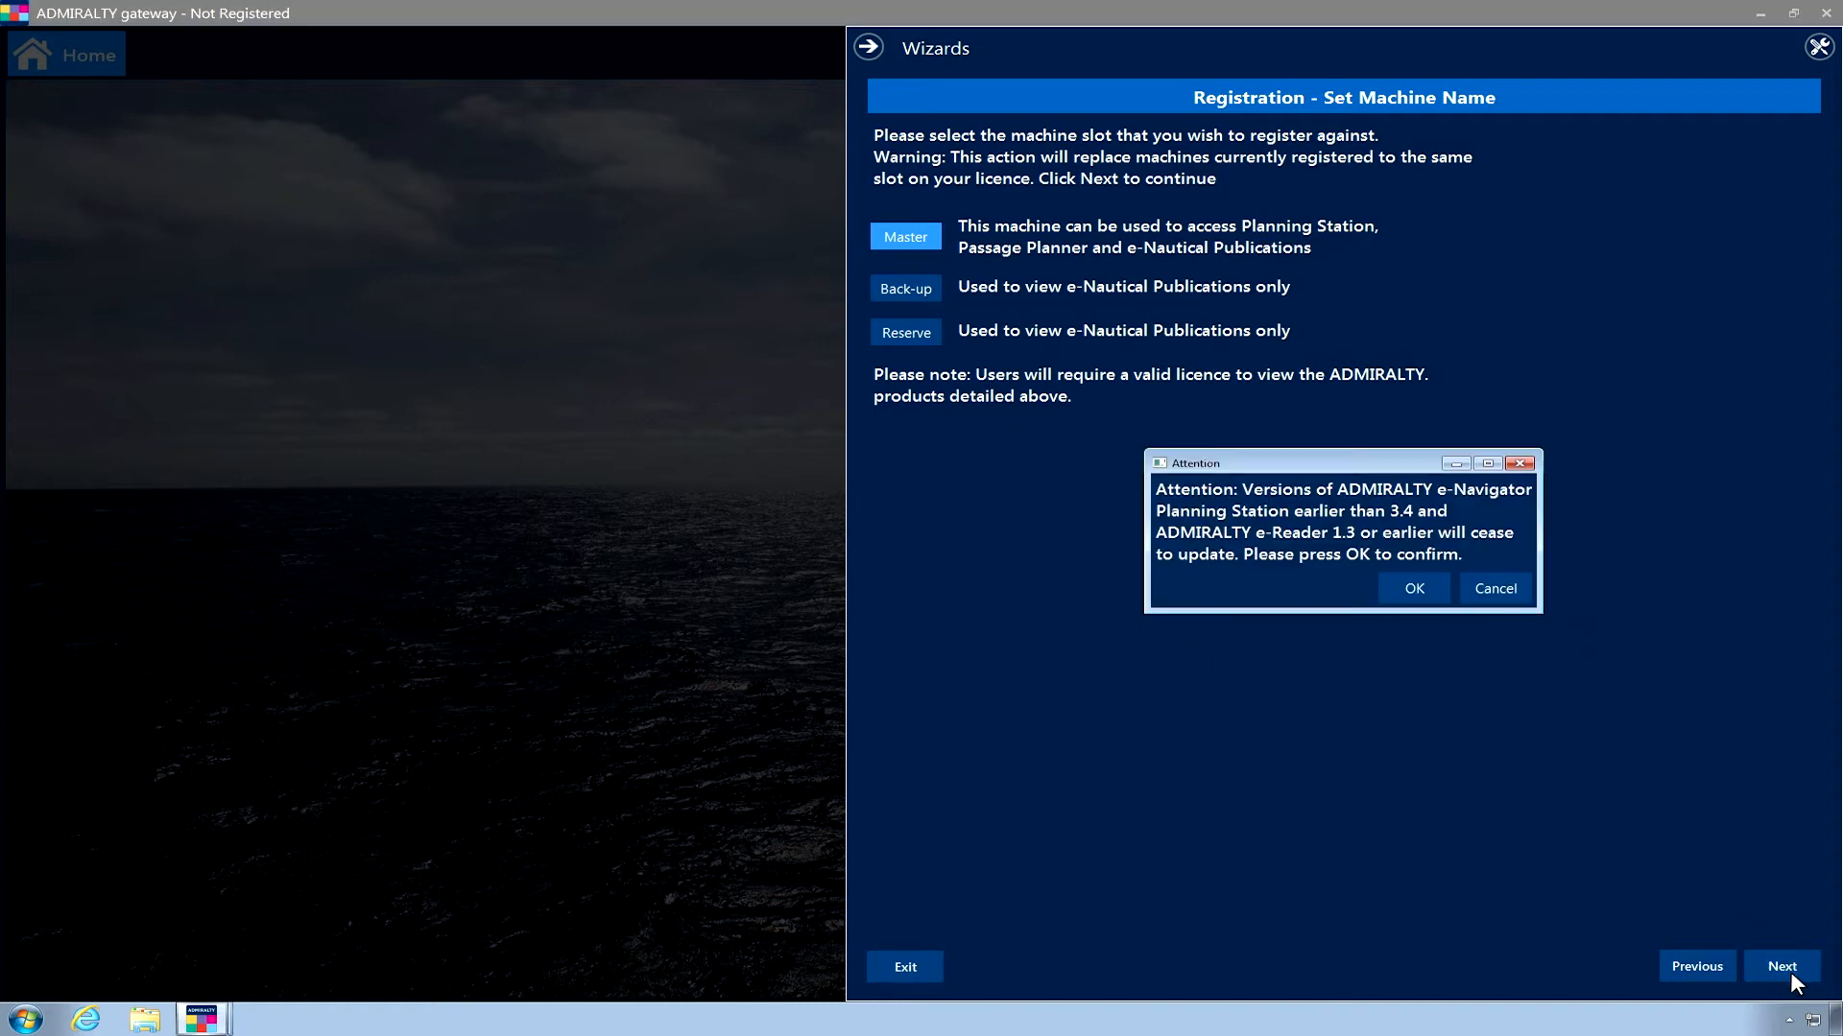
mouse_move(1448, 635)
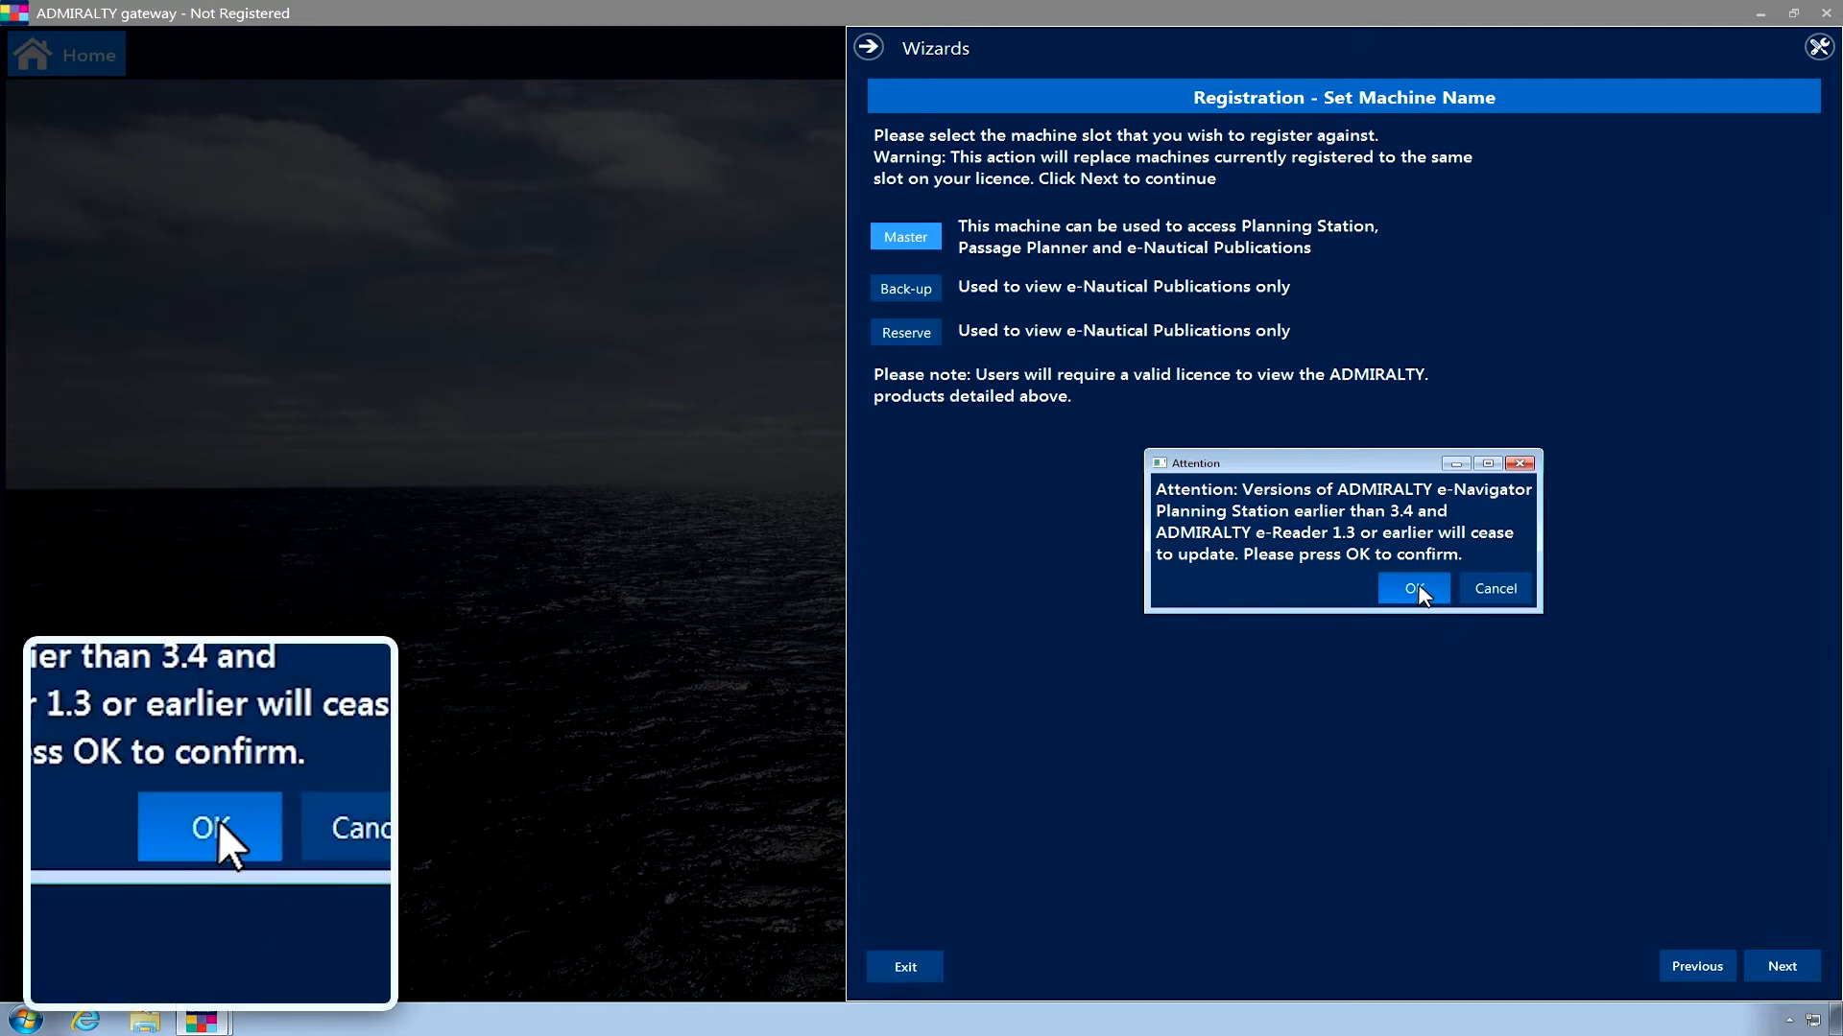
Confirm the version warning and continue with Email as the communication medium
click(1413, 589)
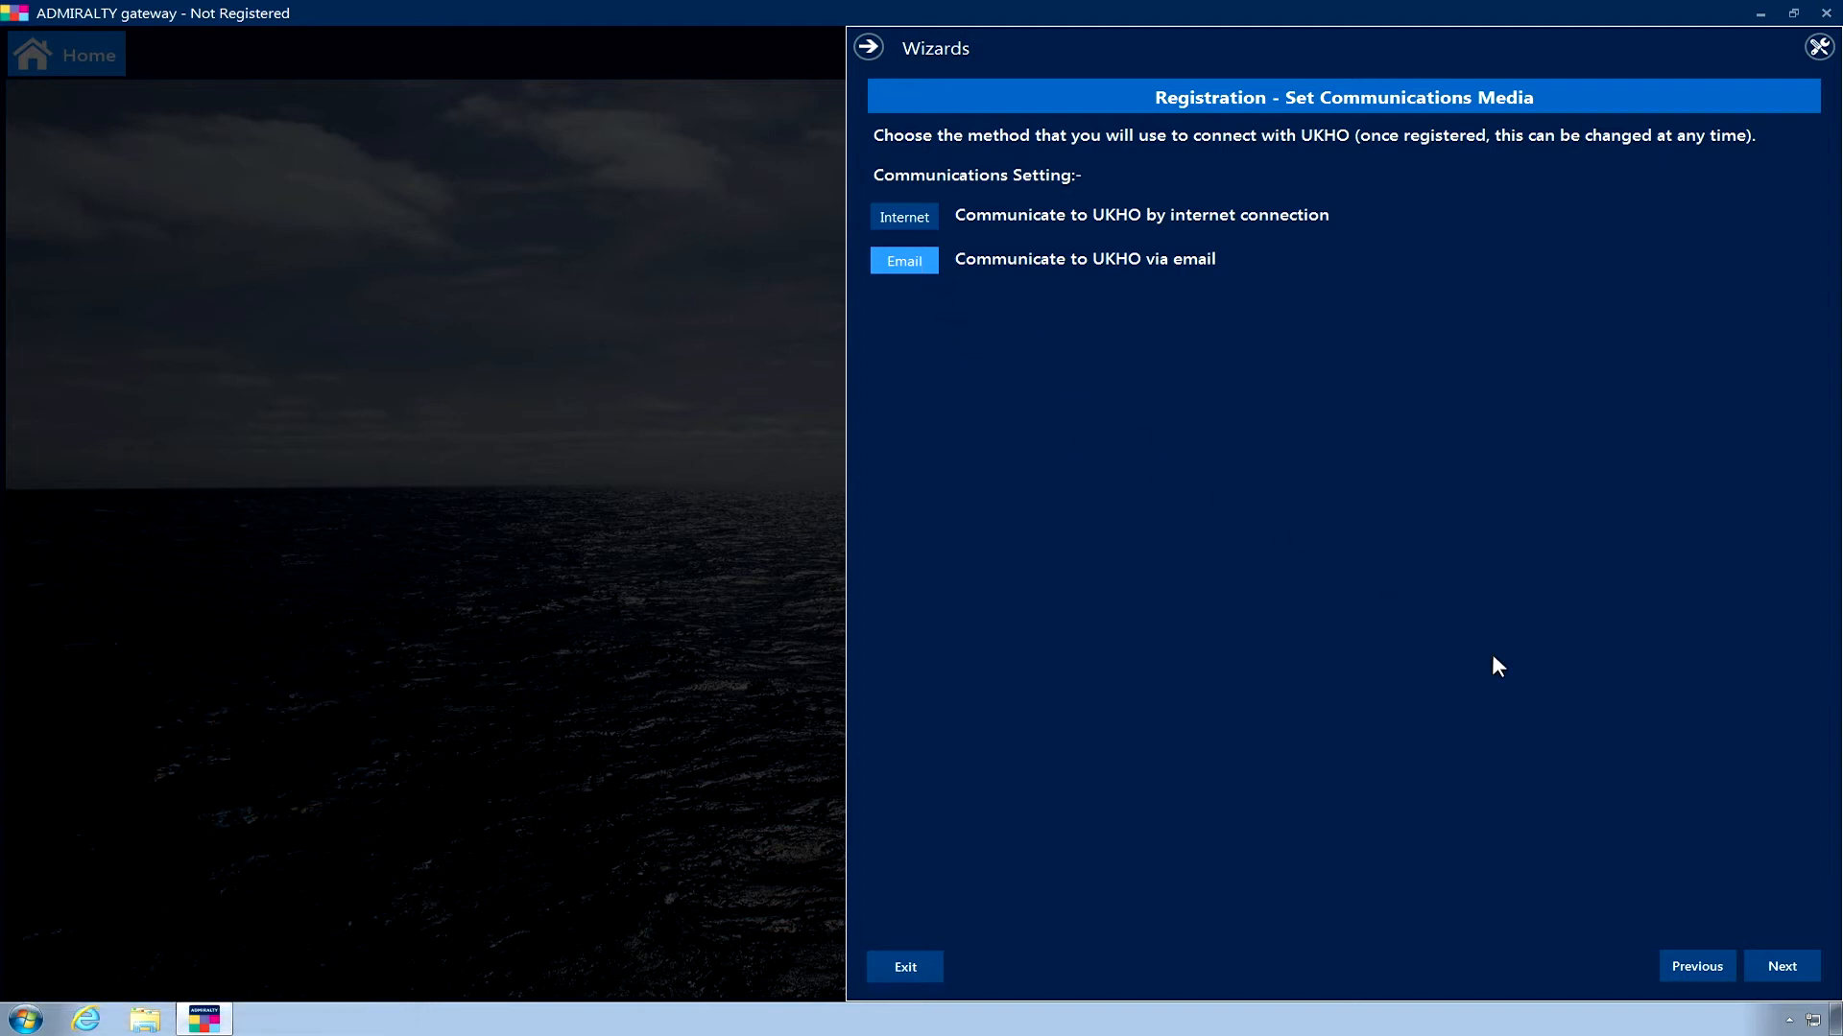
click(1781, 966)
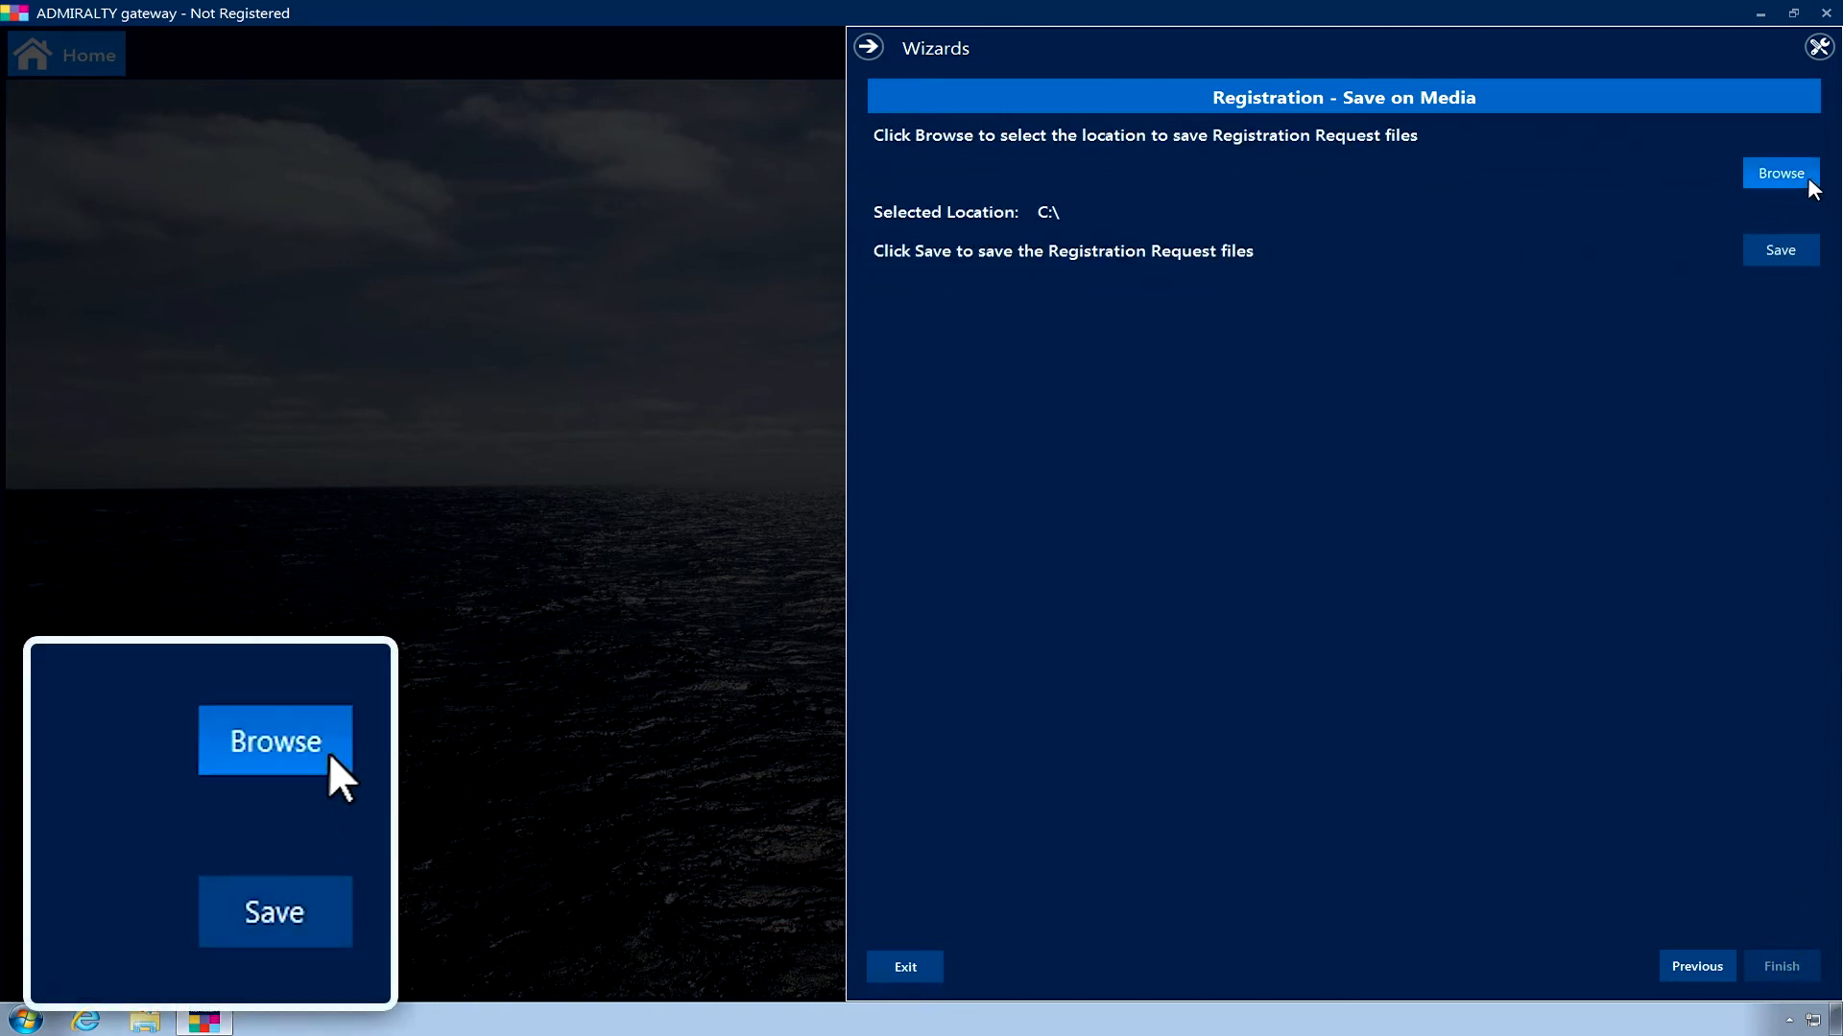
Save the registration request file to the Desktop
click(1780, 172)
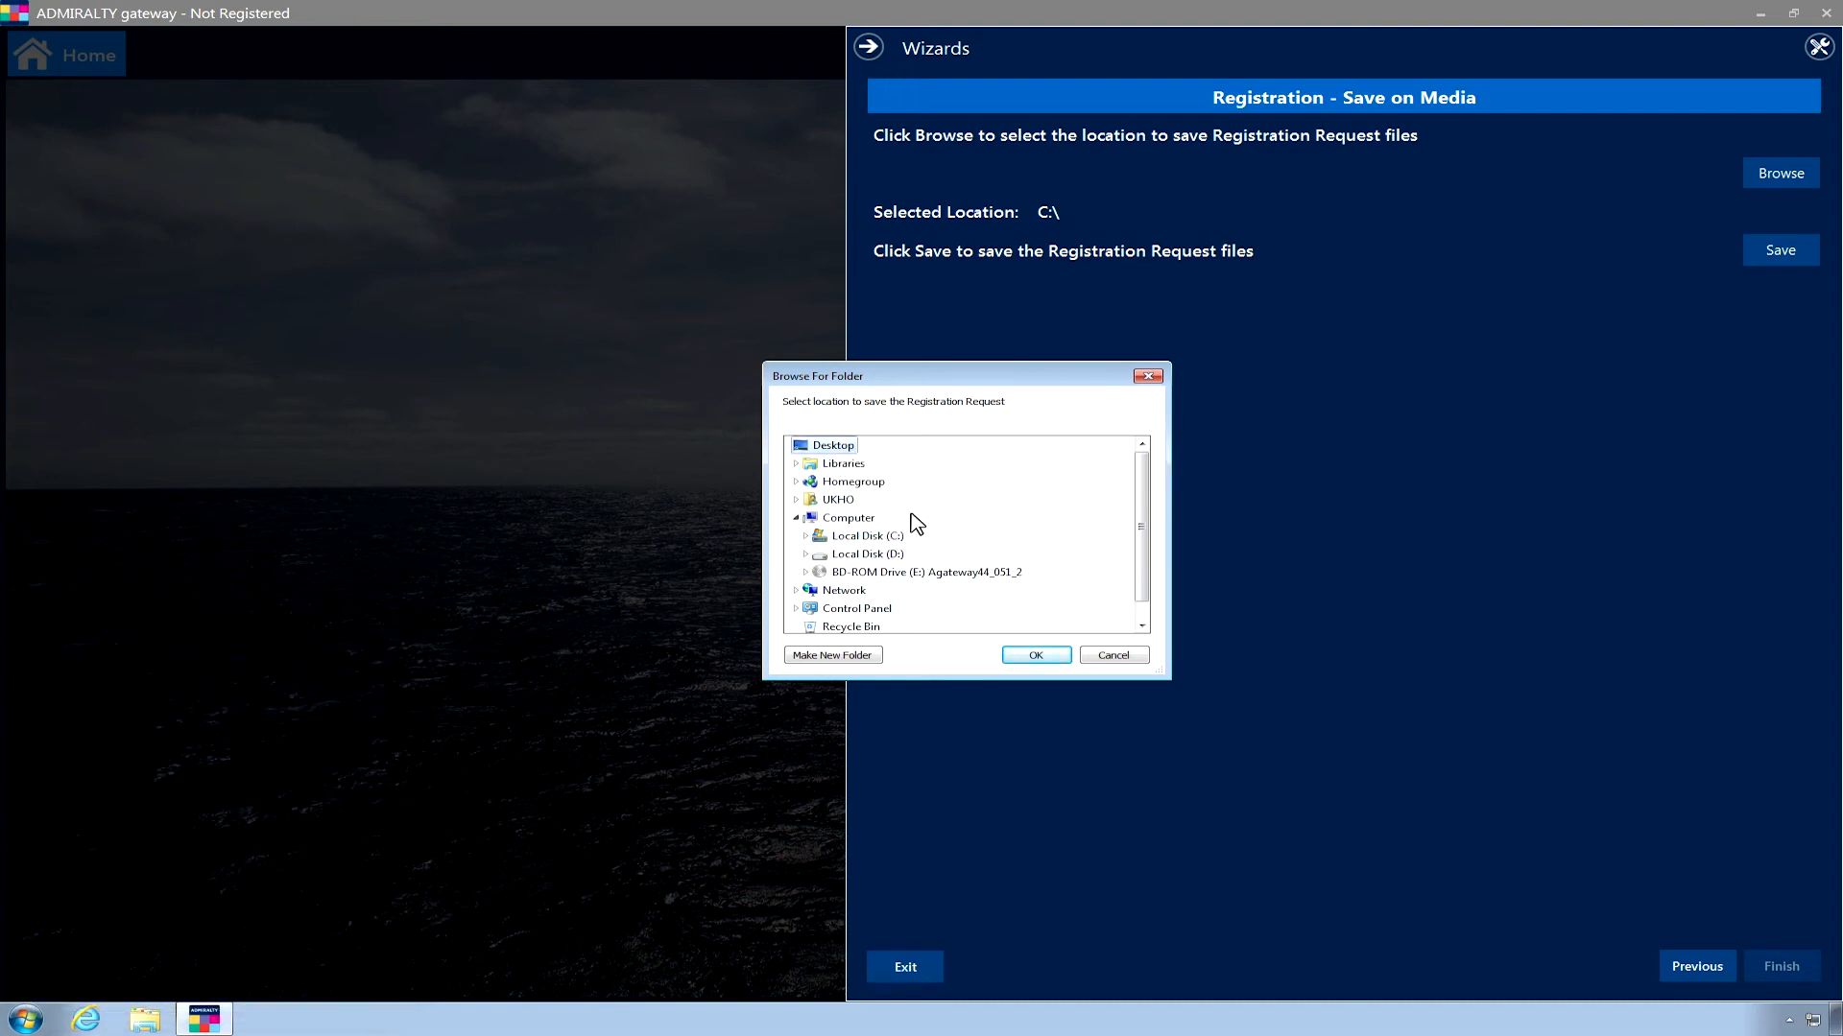
mouse_move(1054, 670)
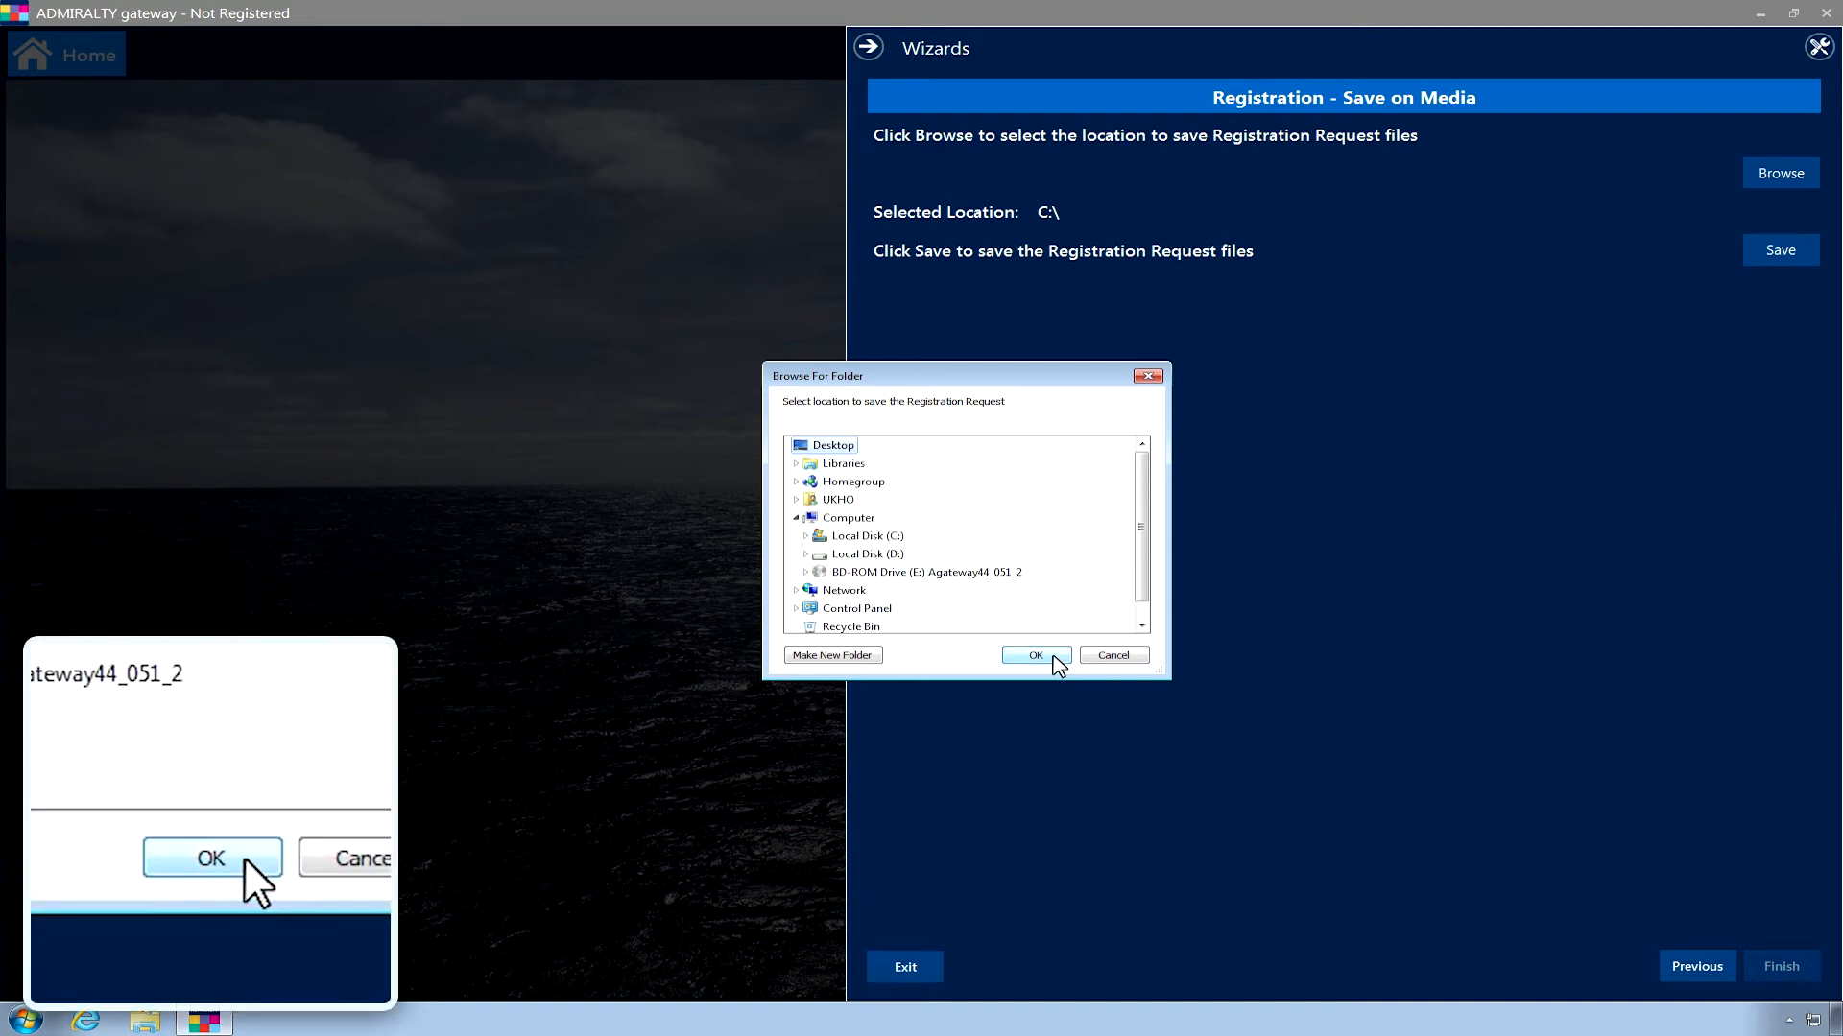
click(1036, 655)
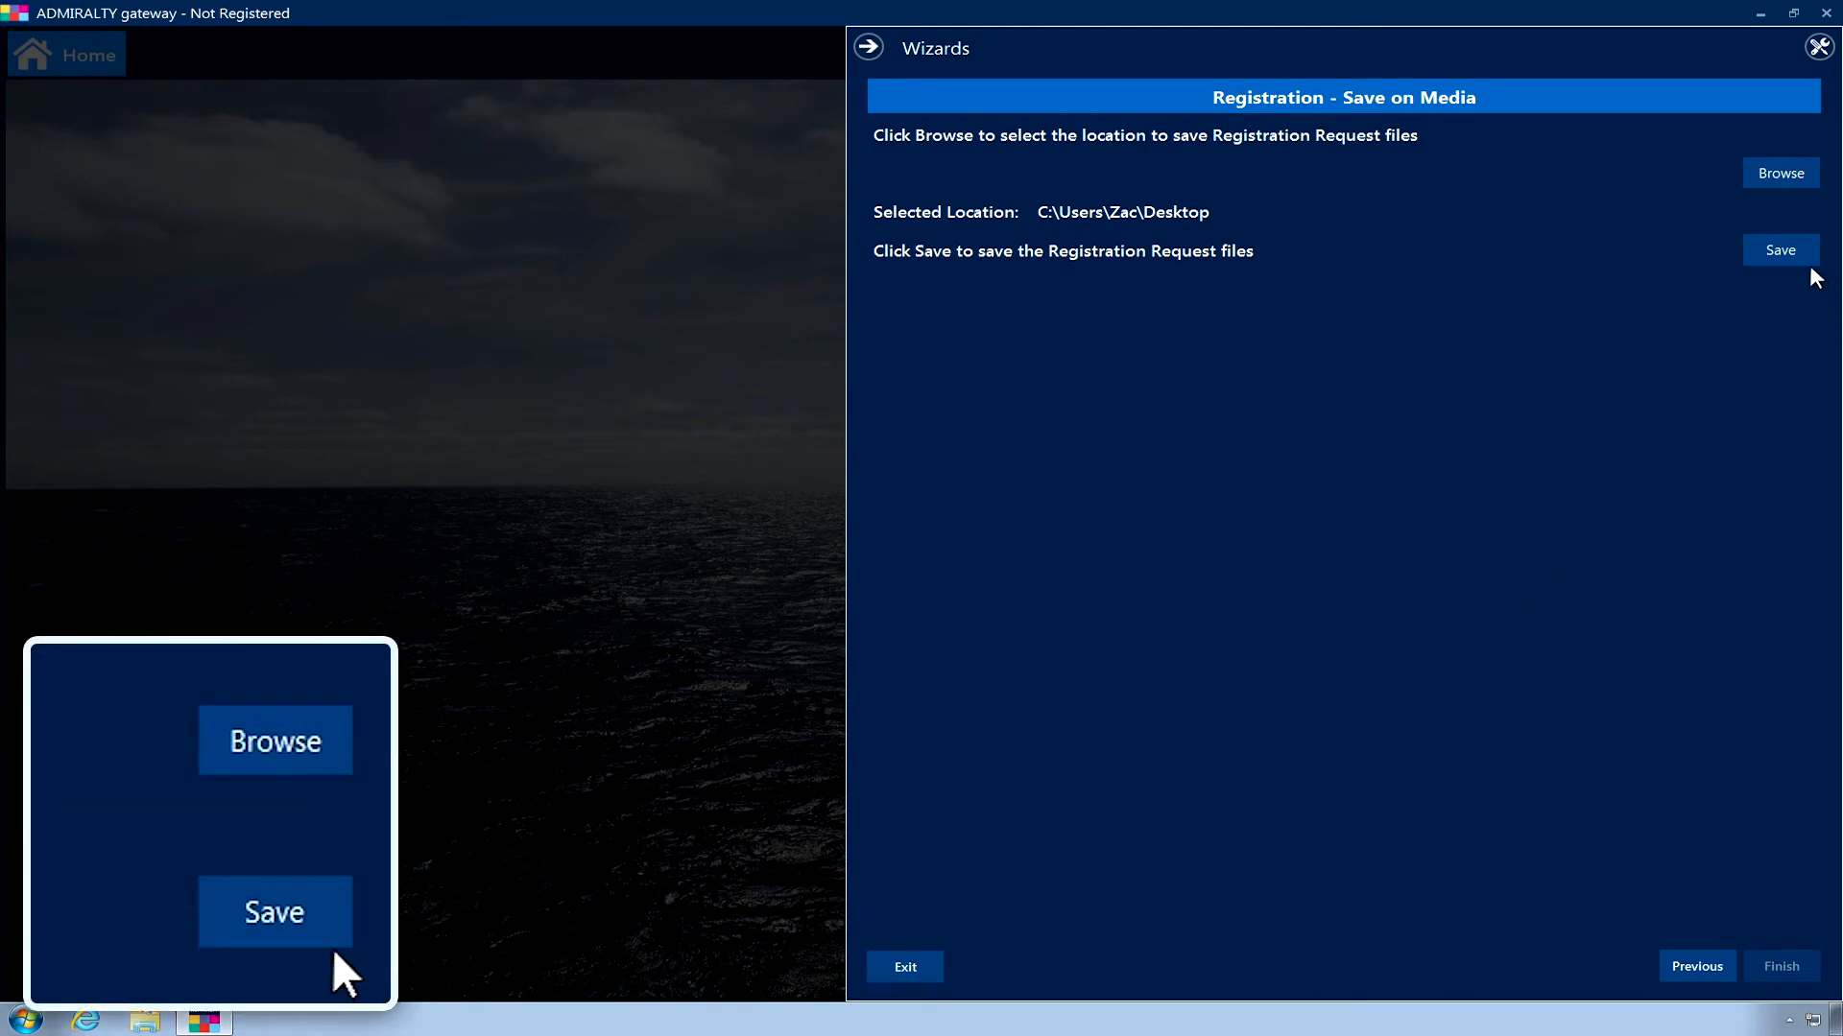
mouse_move(1810, 275)
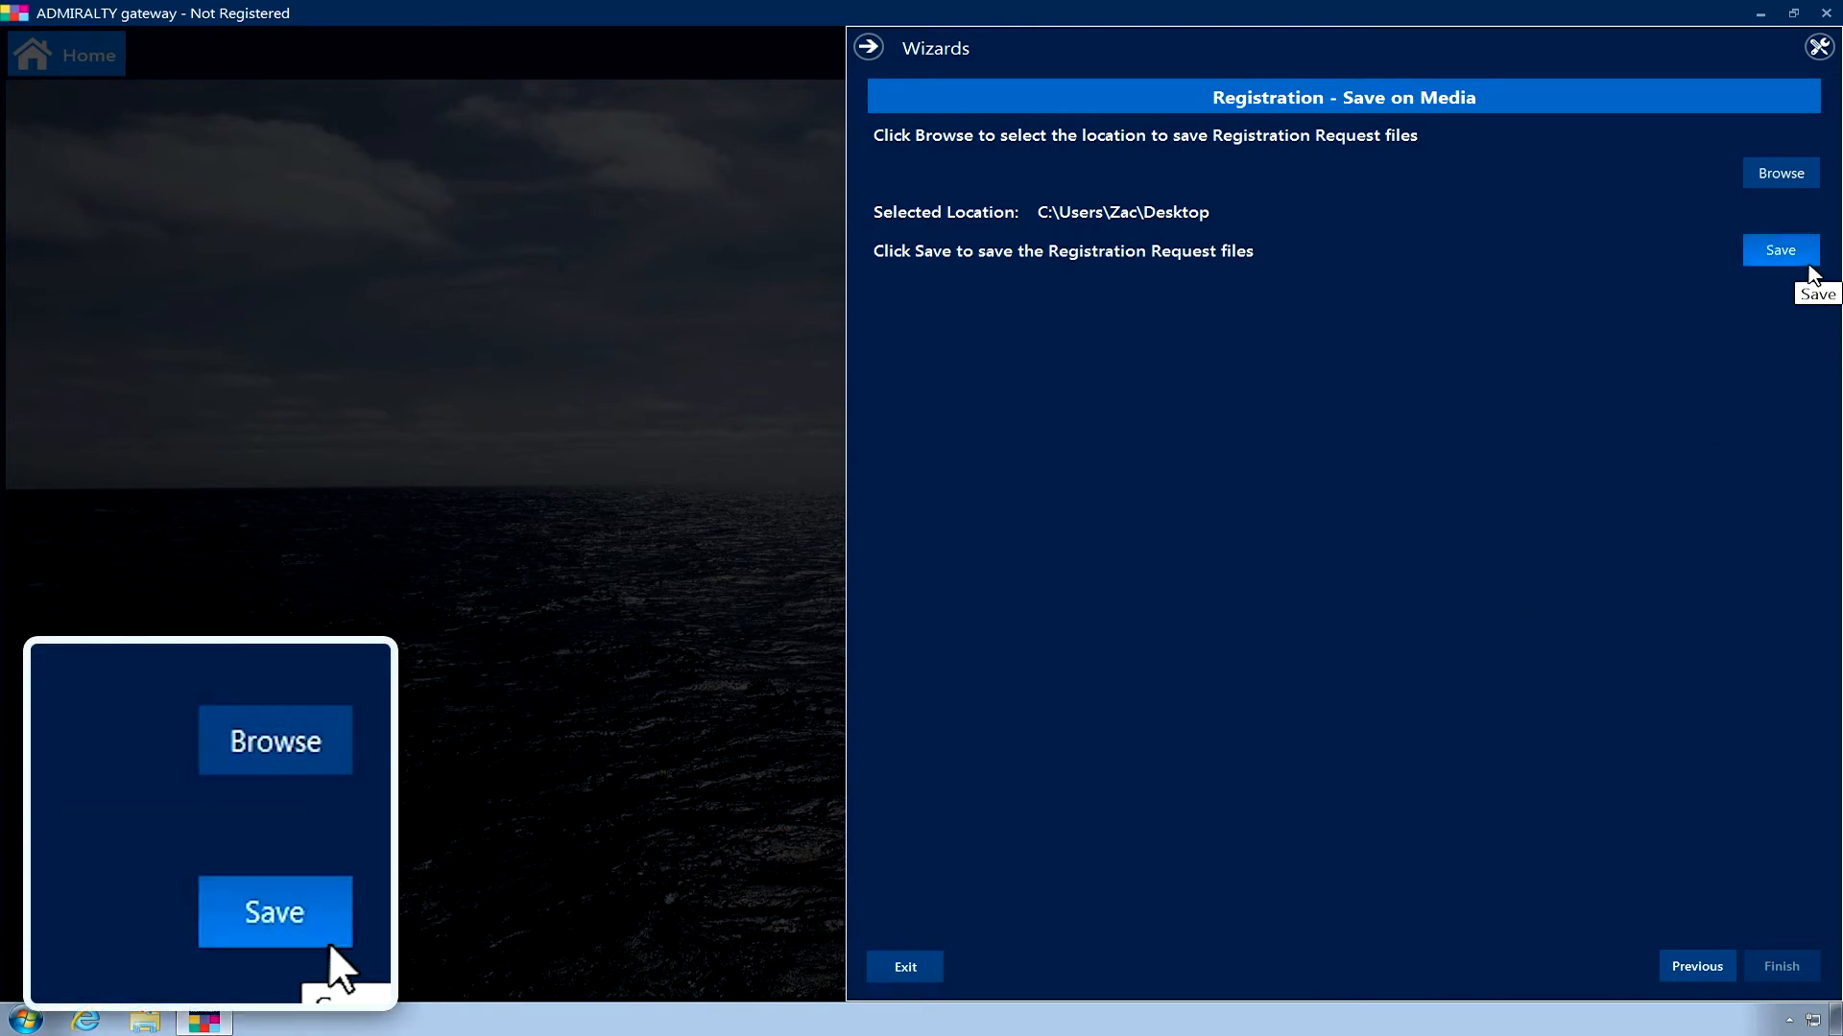
click(1780, 249)
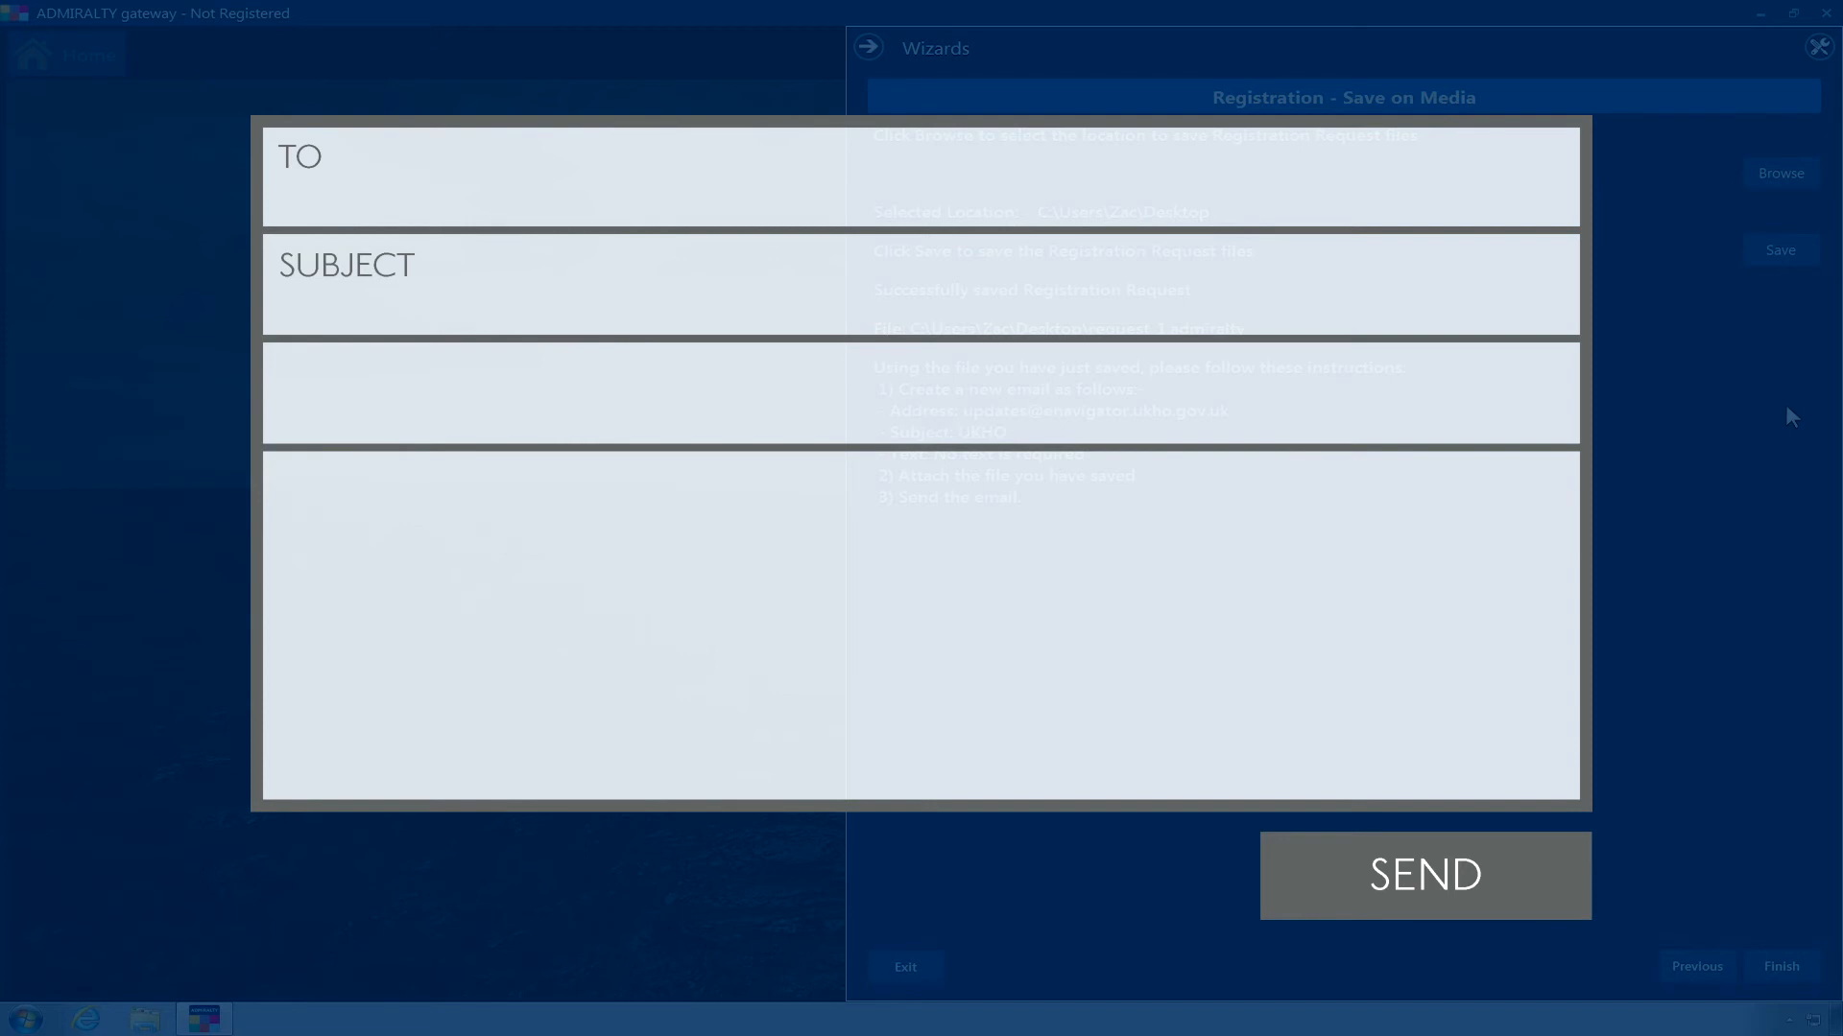
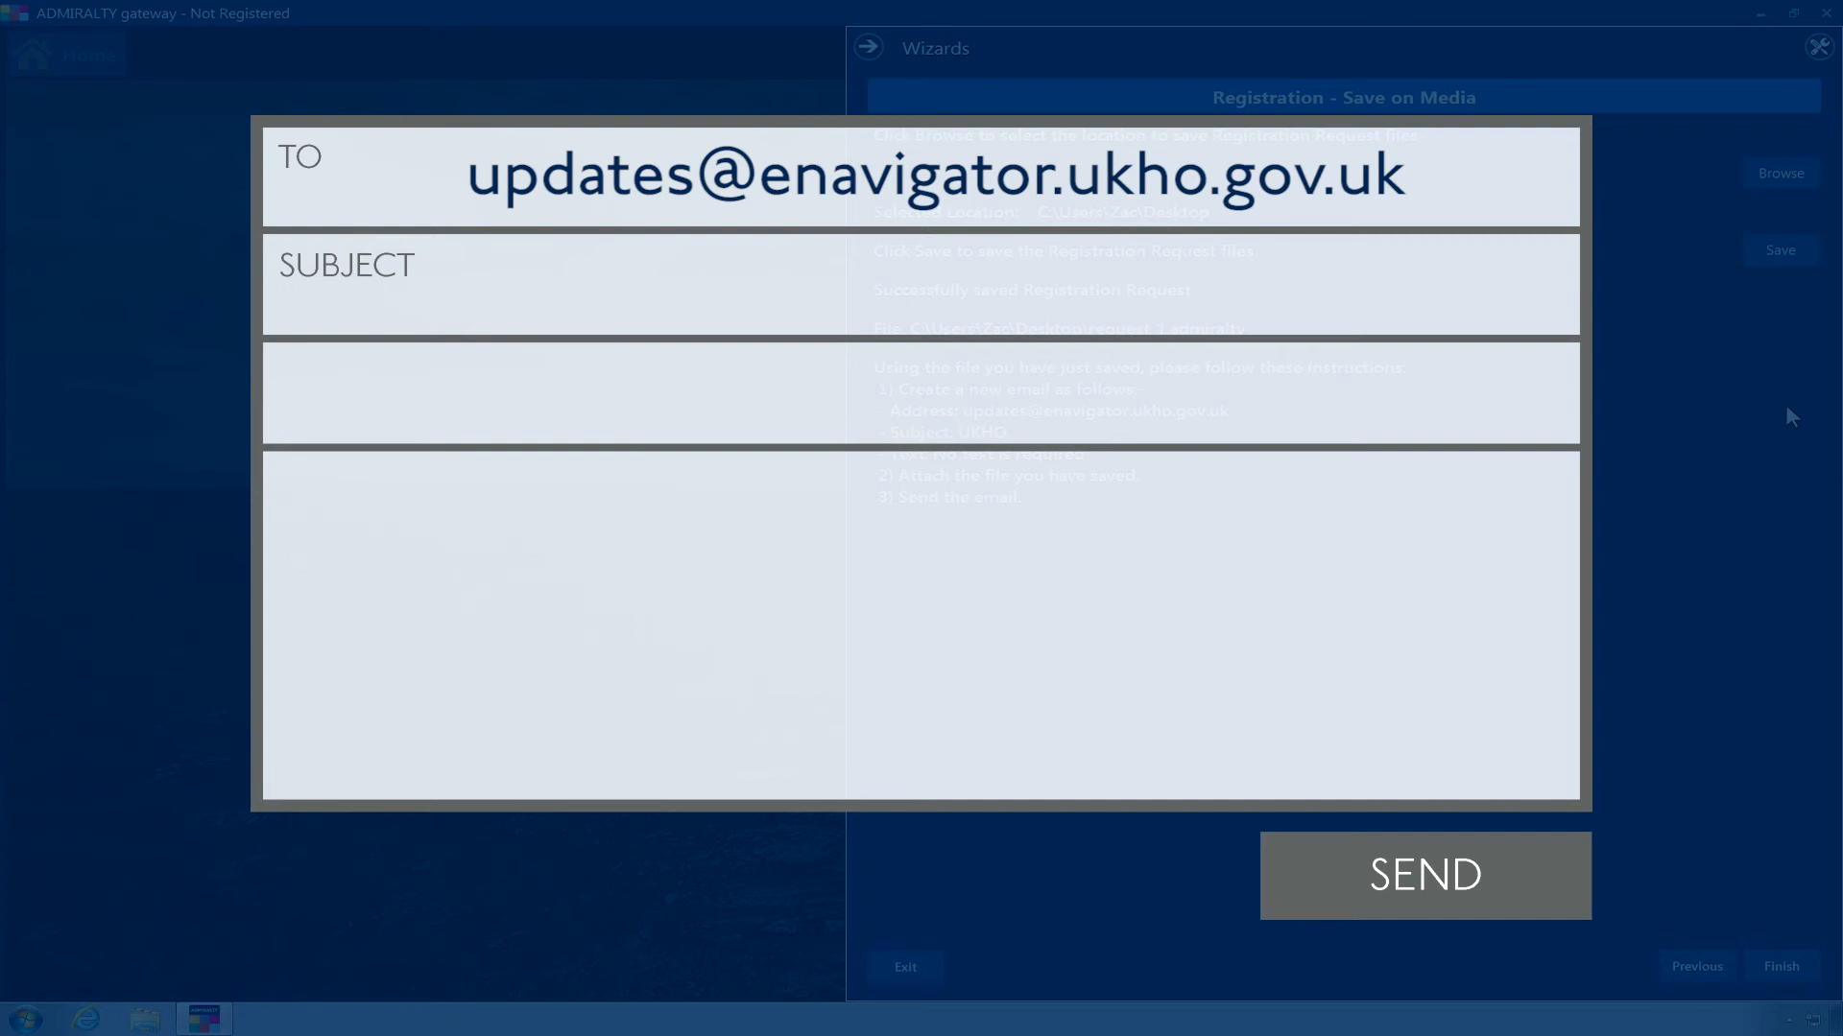
text(UKHO)
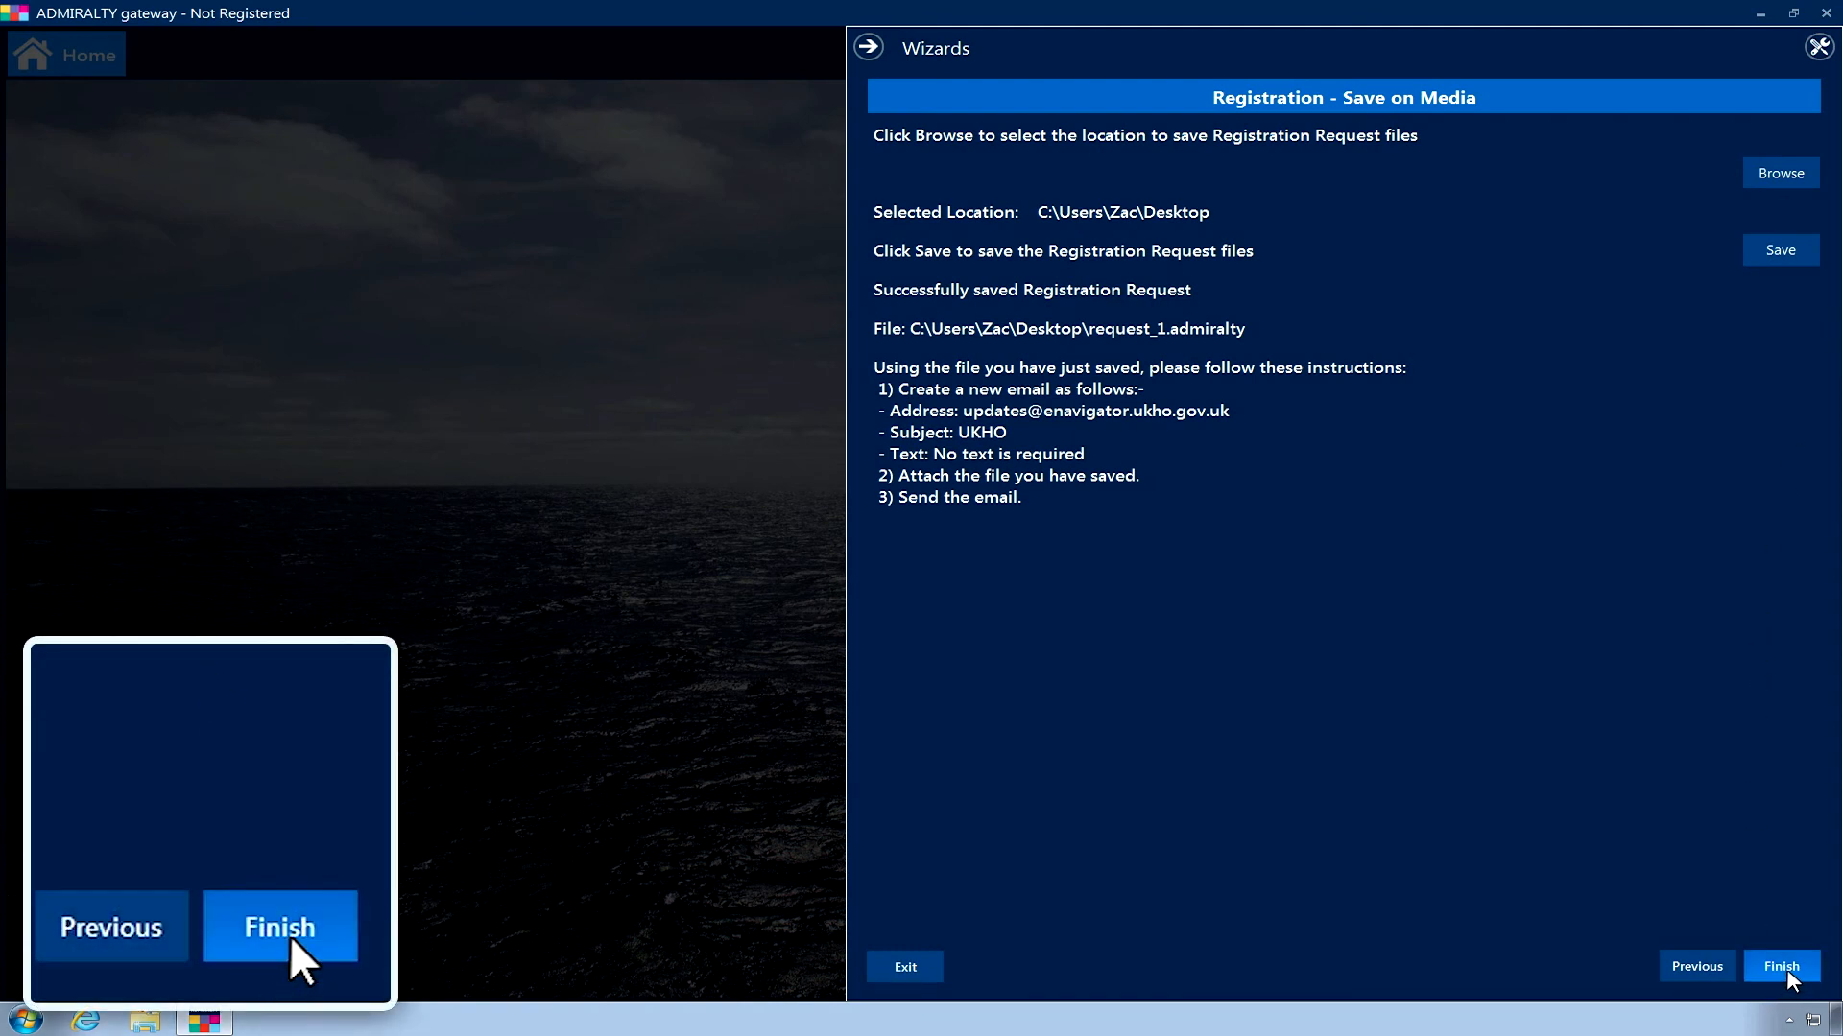
Finish the Save on Media page to return to Available Wizards
click(1781, 965)
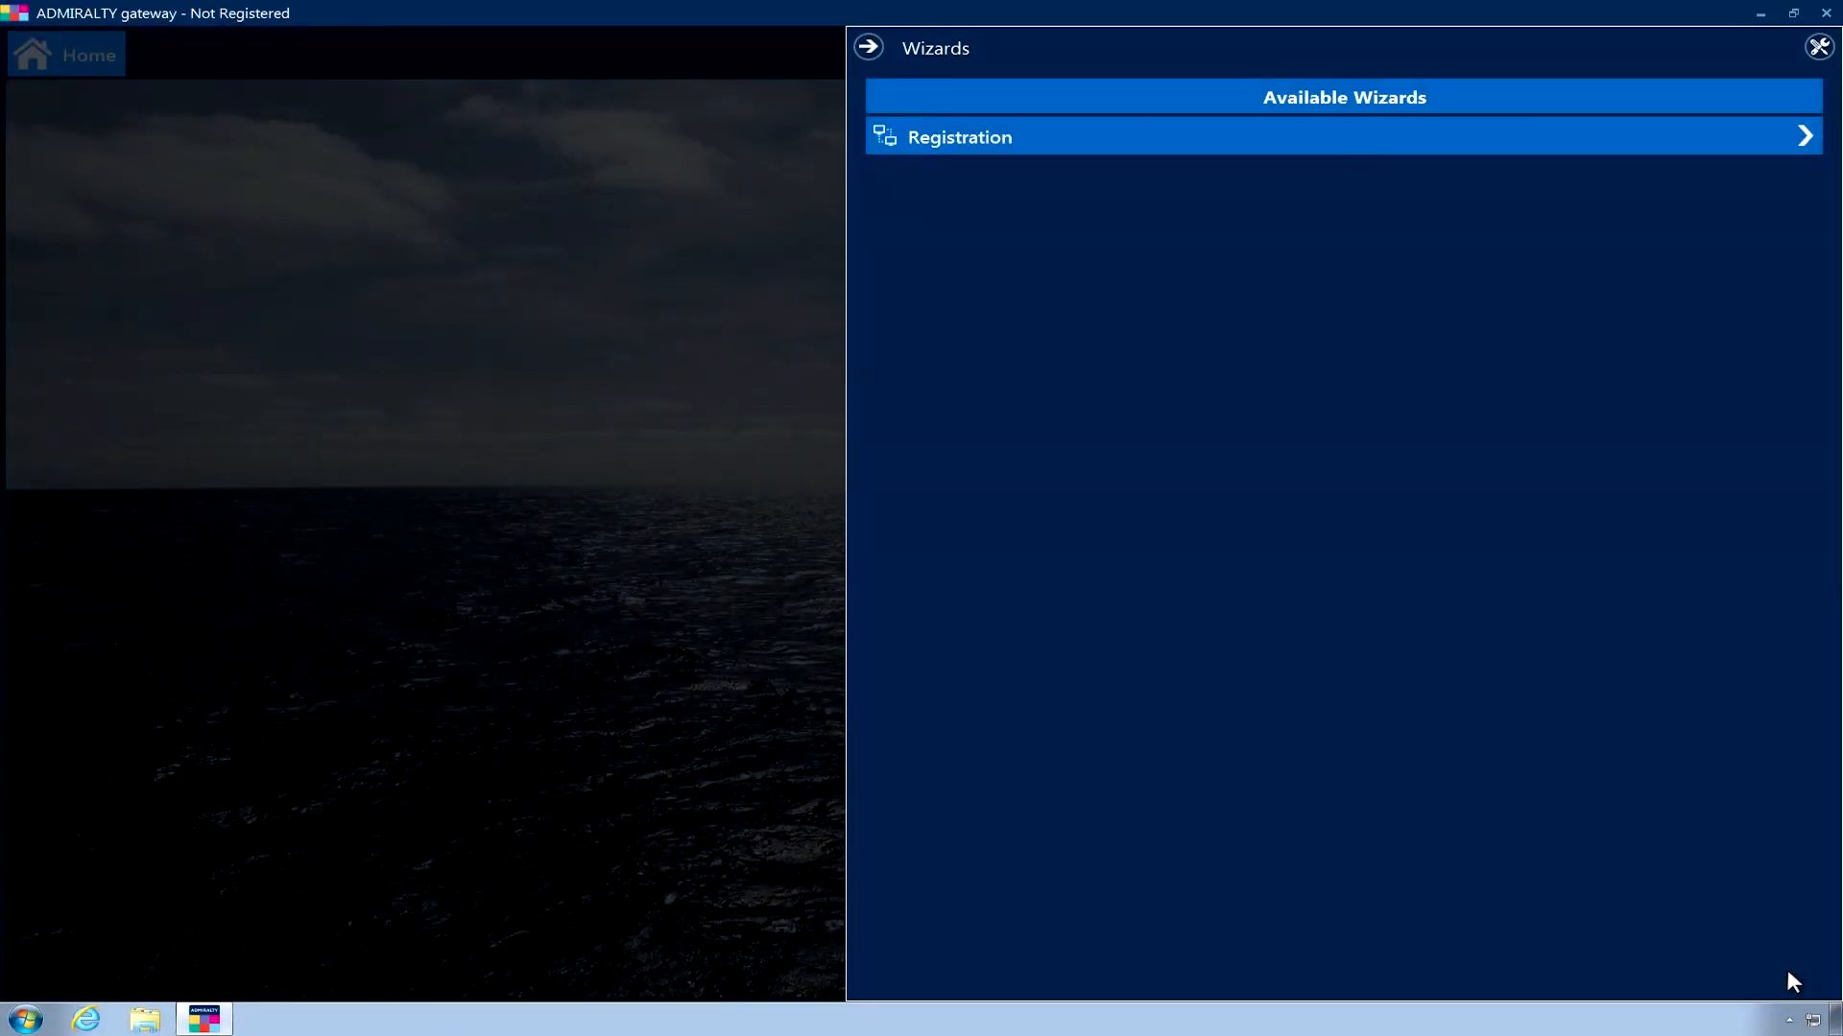
mouse_move(1500, 629)
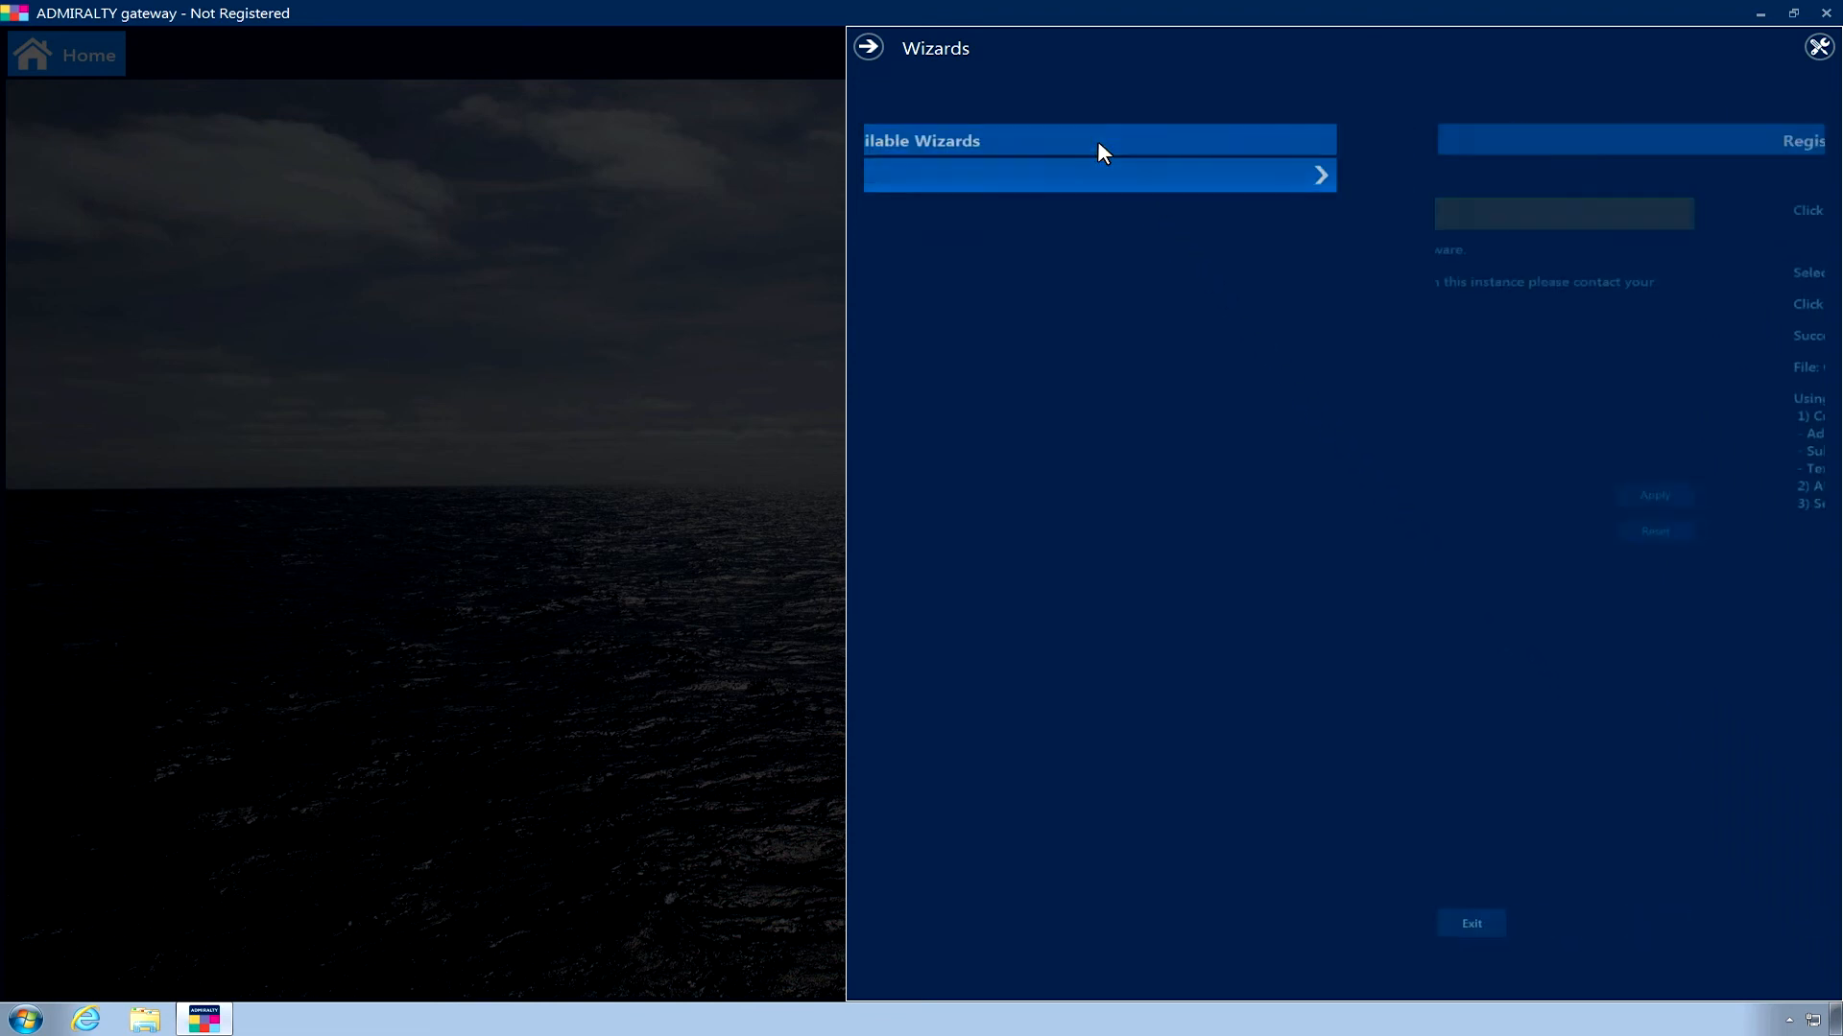
Reopen the Registration wizard and apply to reach Load from Media
click(1319, 175)
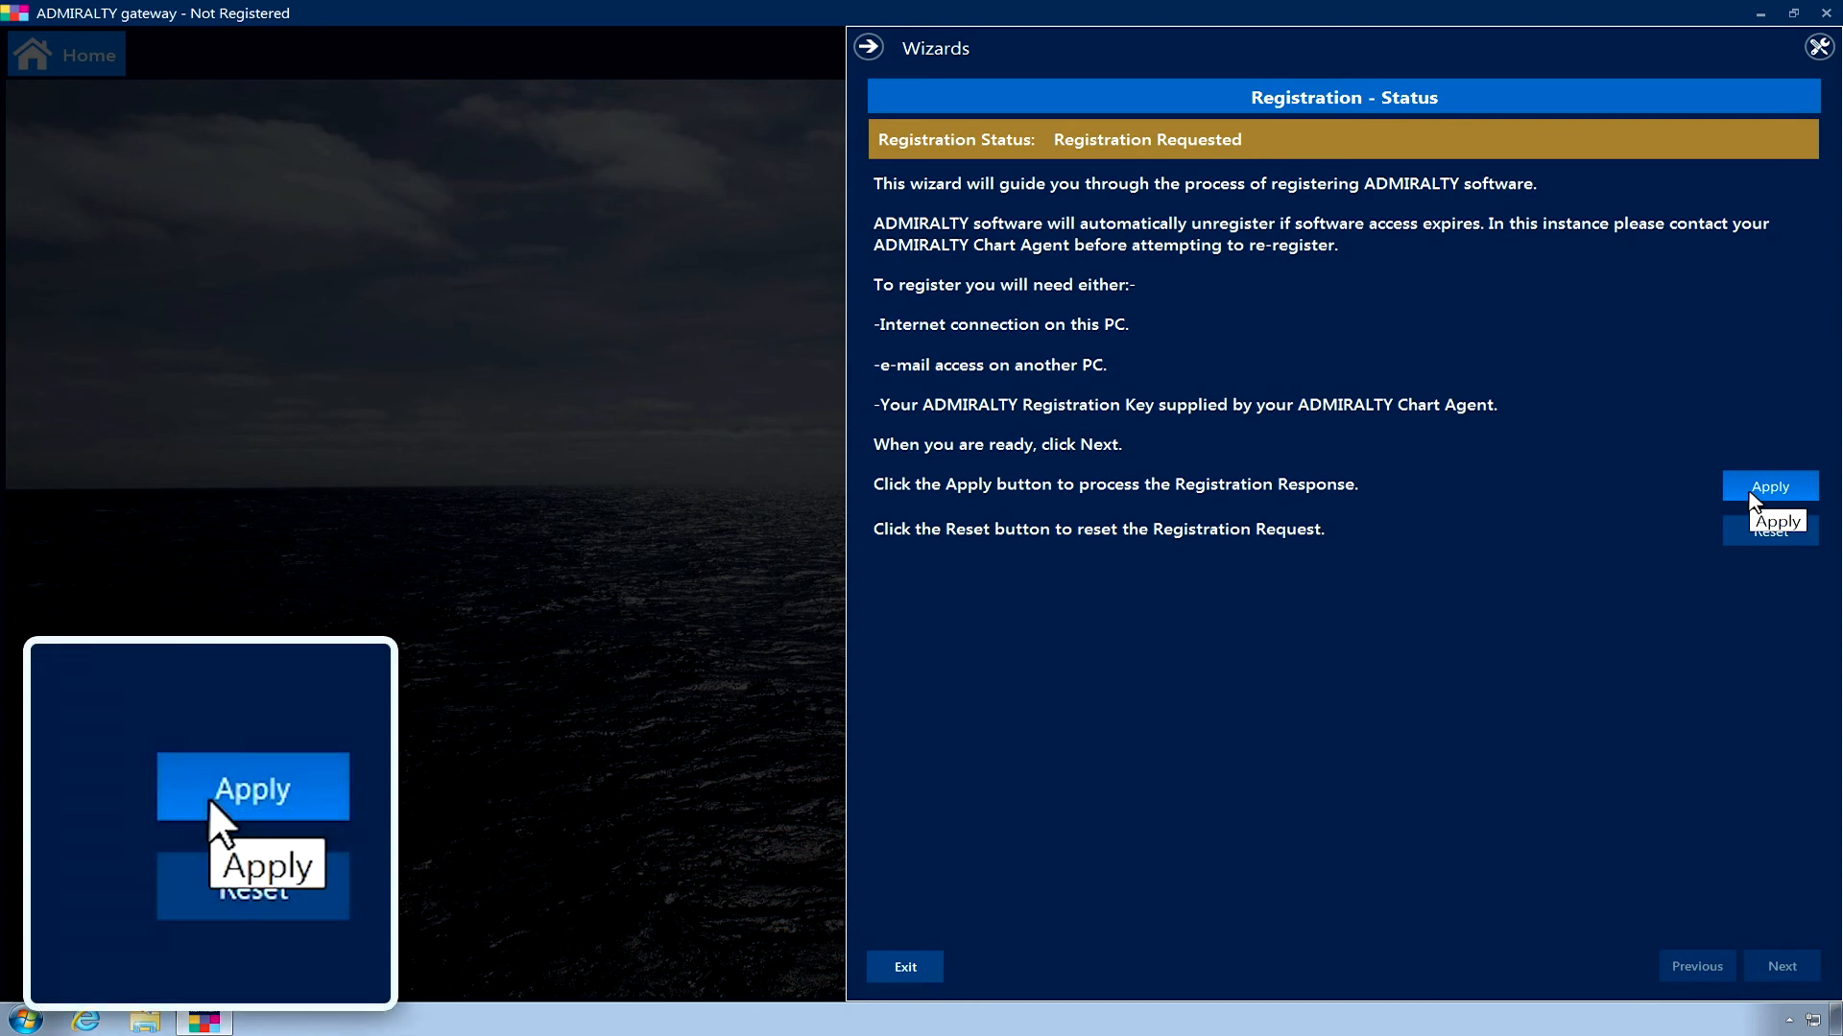
click(1769, 486)
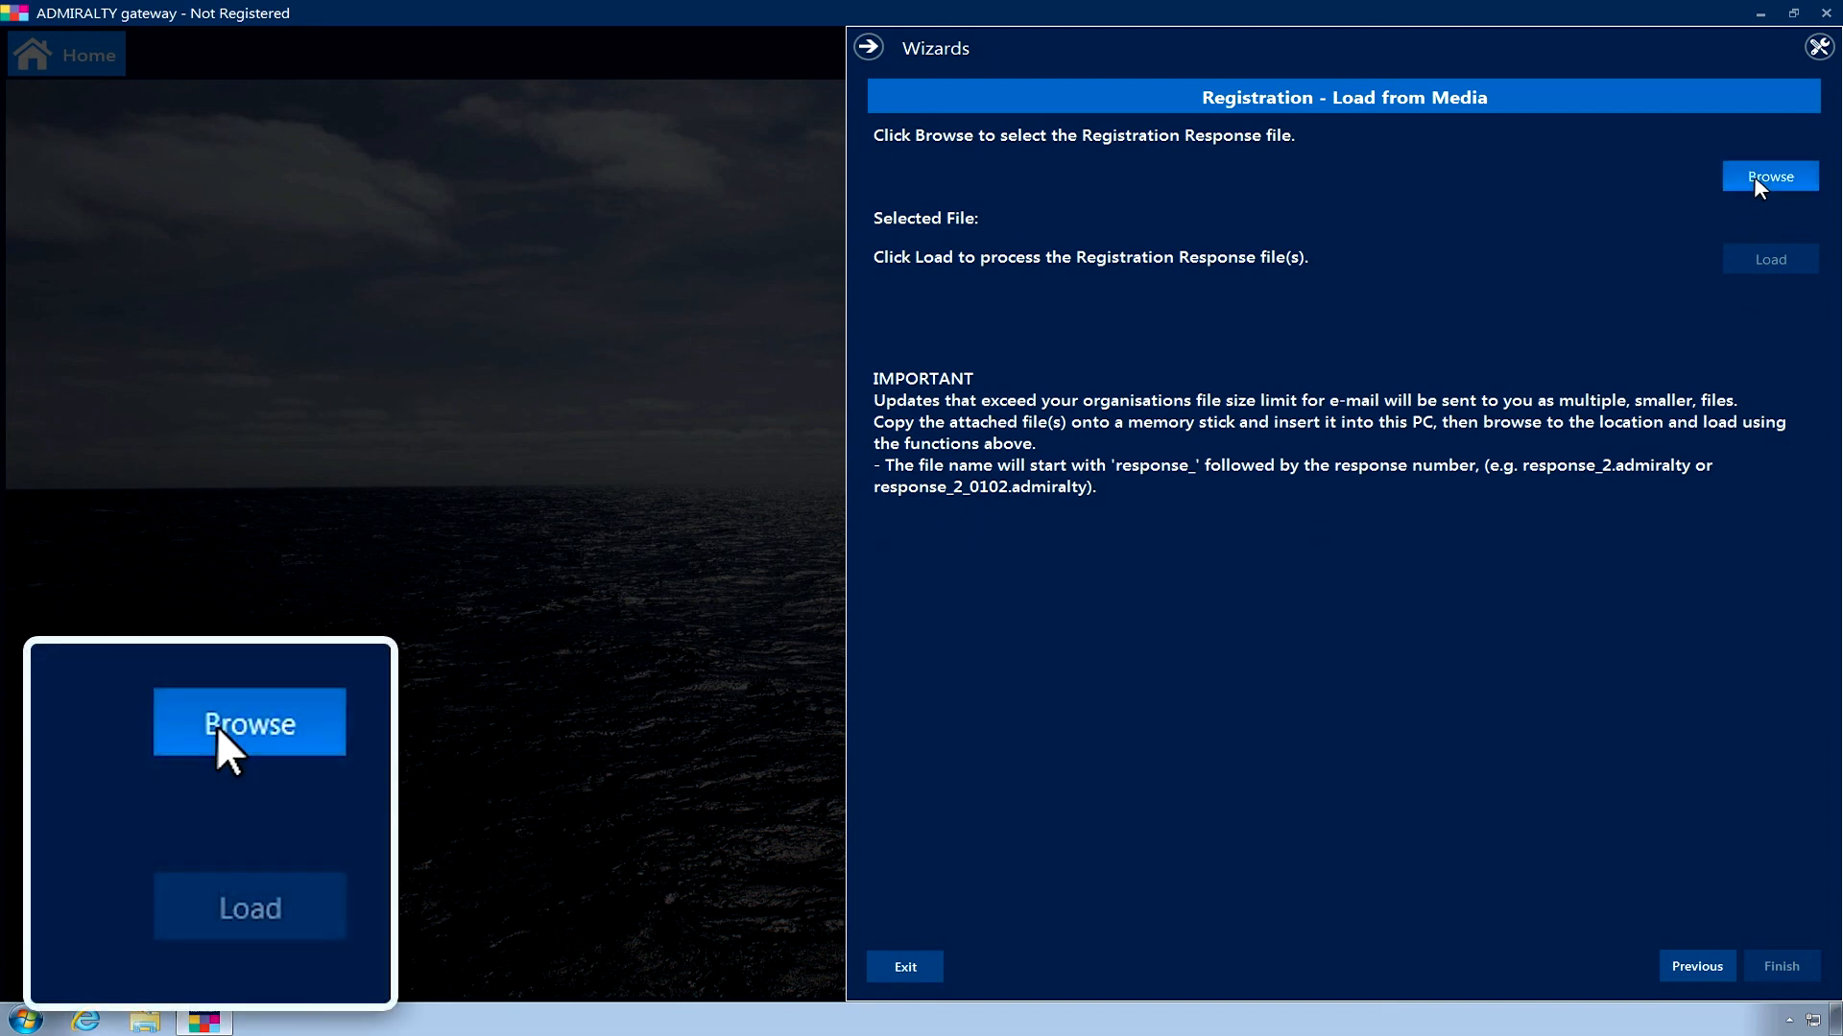
Select response_1.admiralty from the Desktop and load it
click(1769, 176)
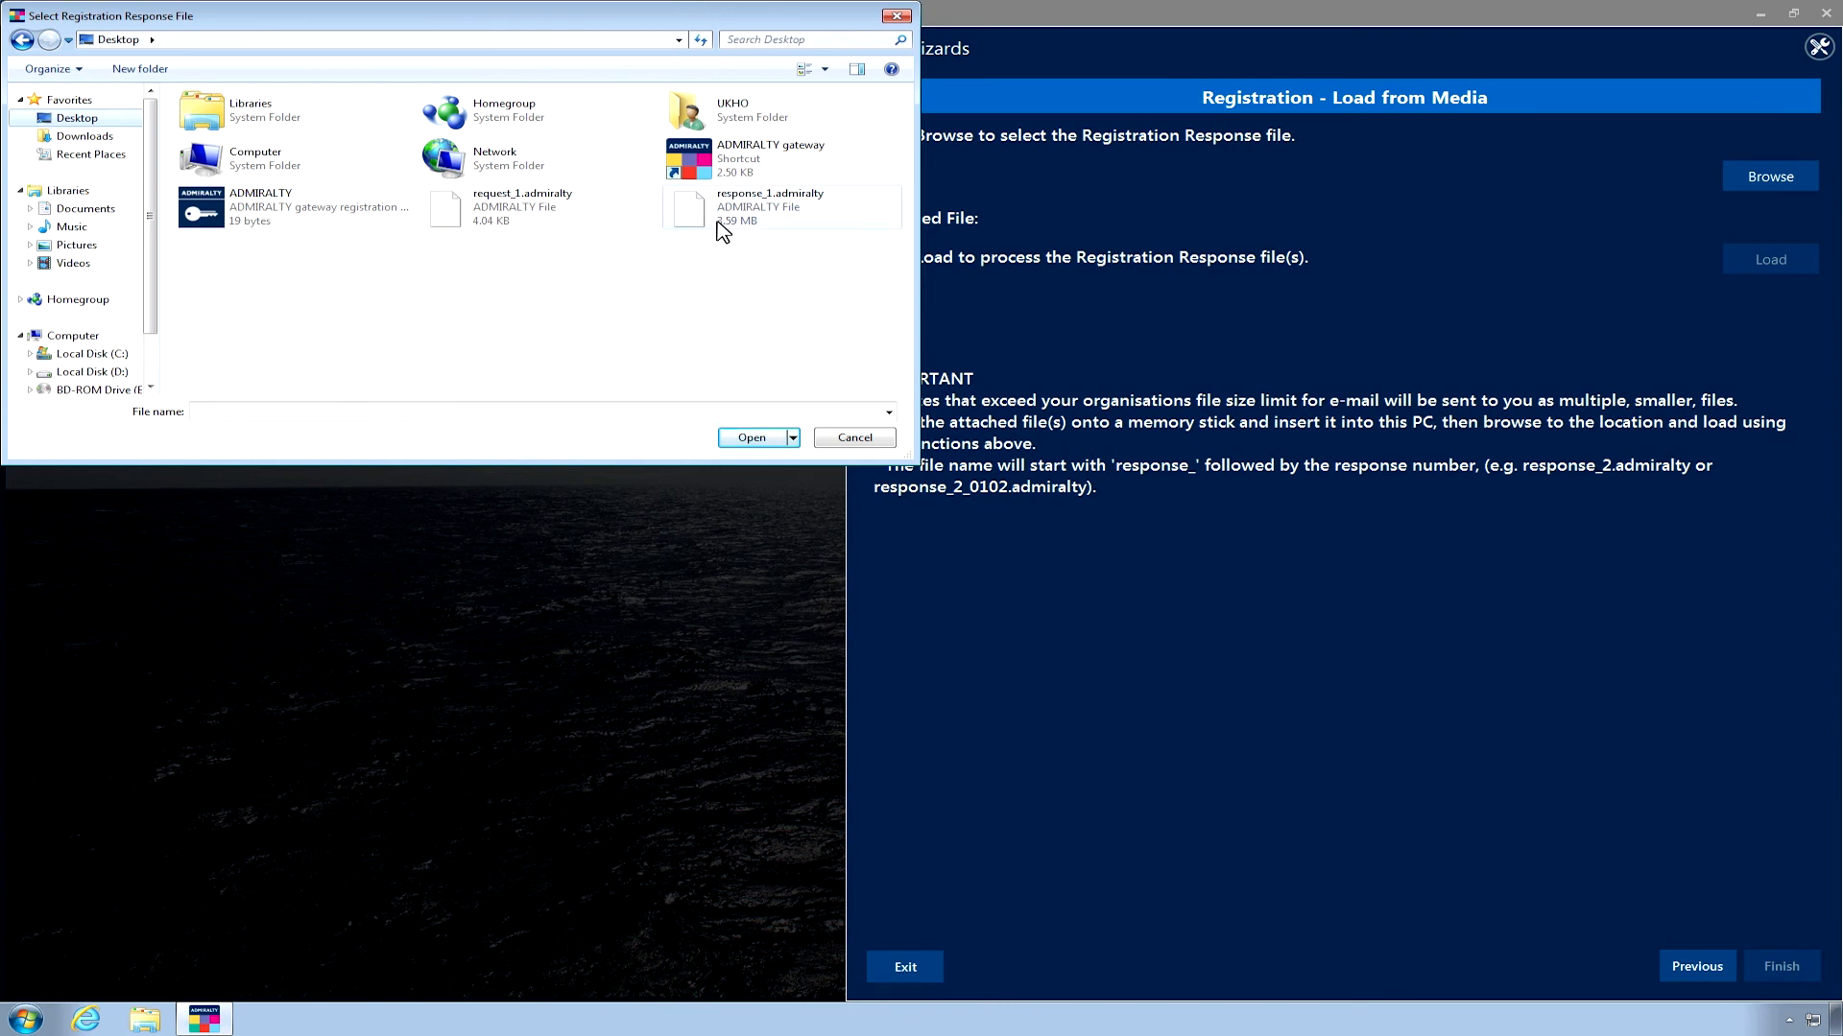
click(770, 207)
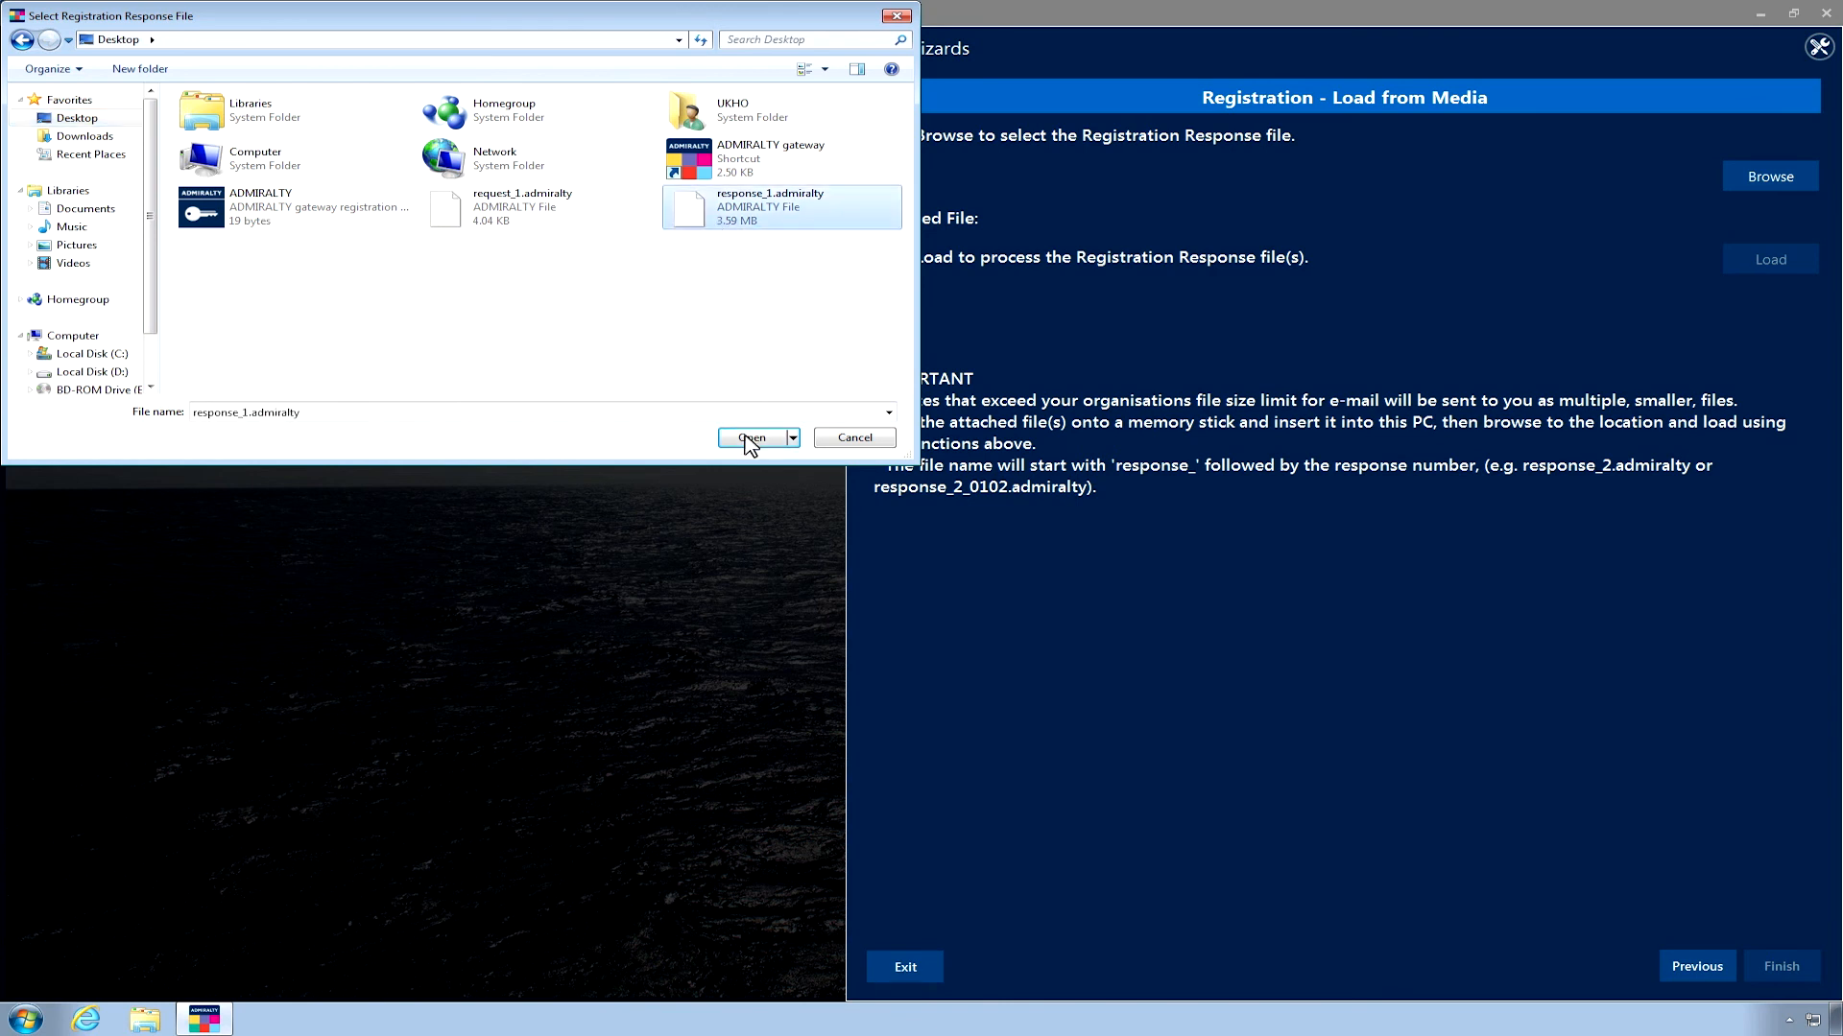
click(750, 438)
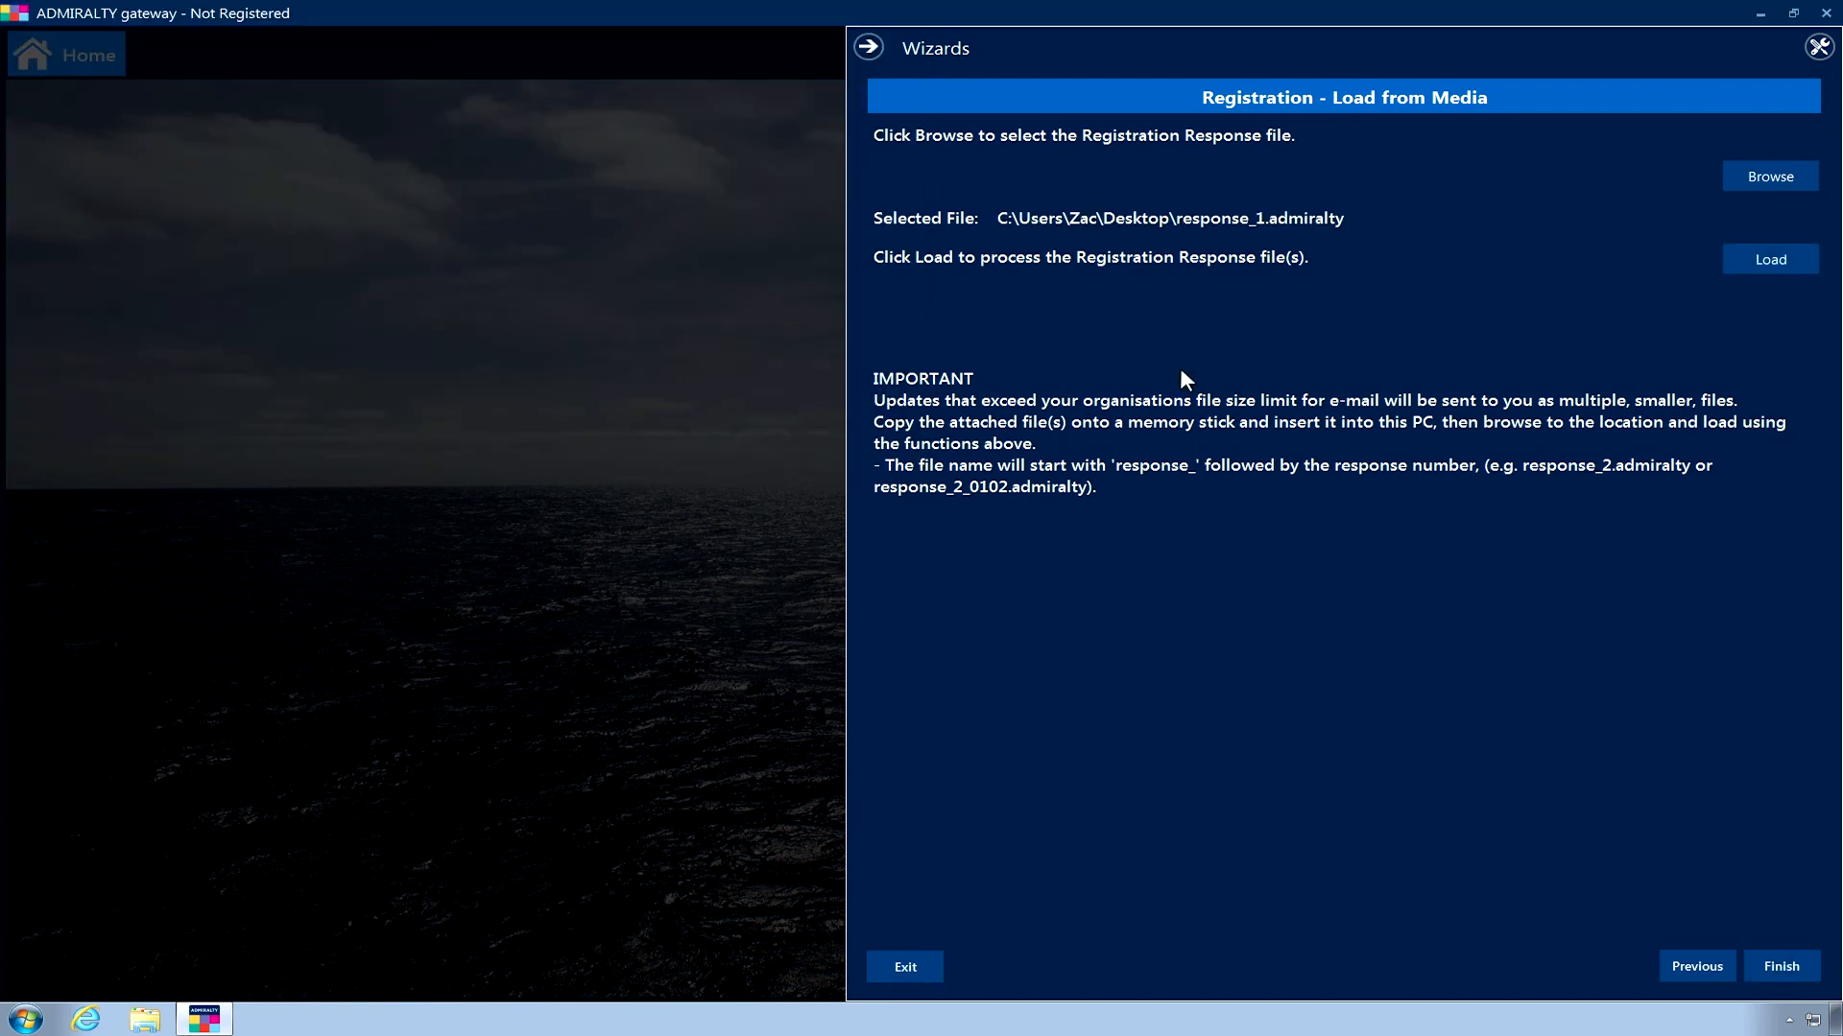
mouse_move(1770, 260)
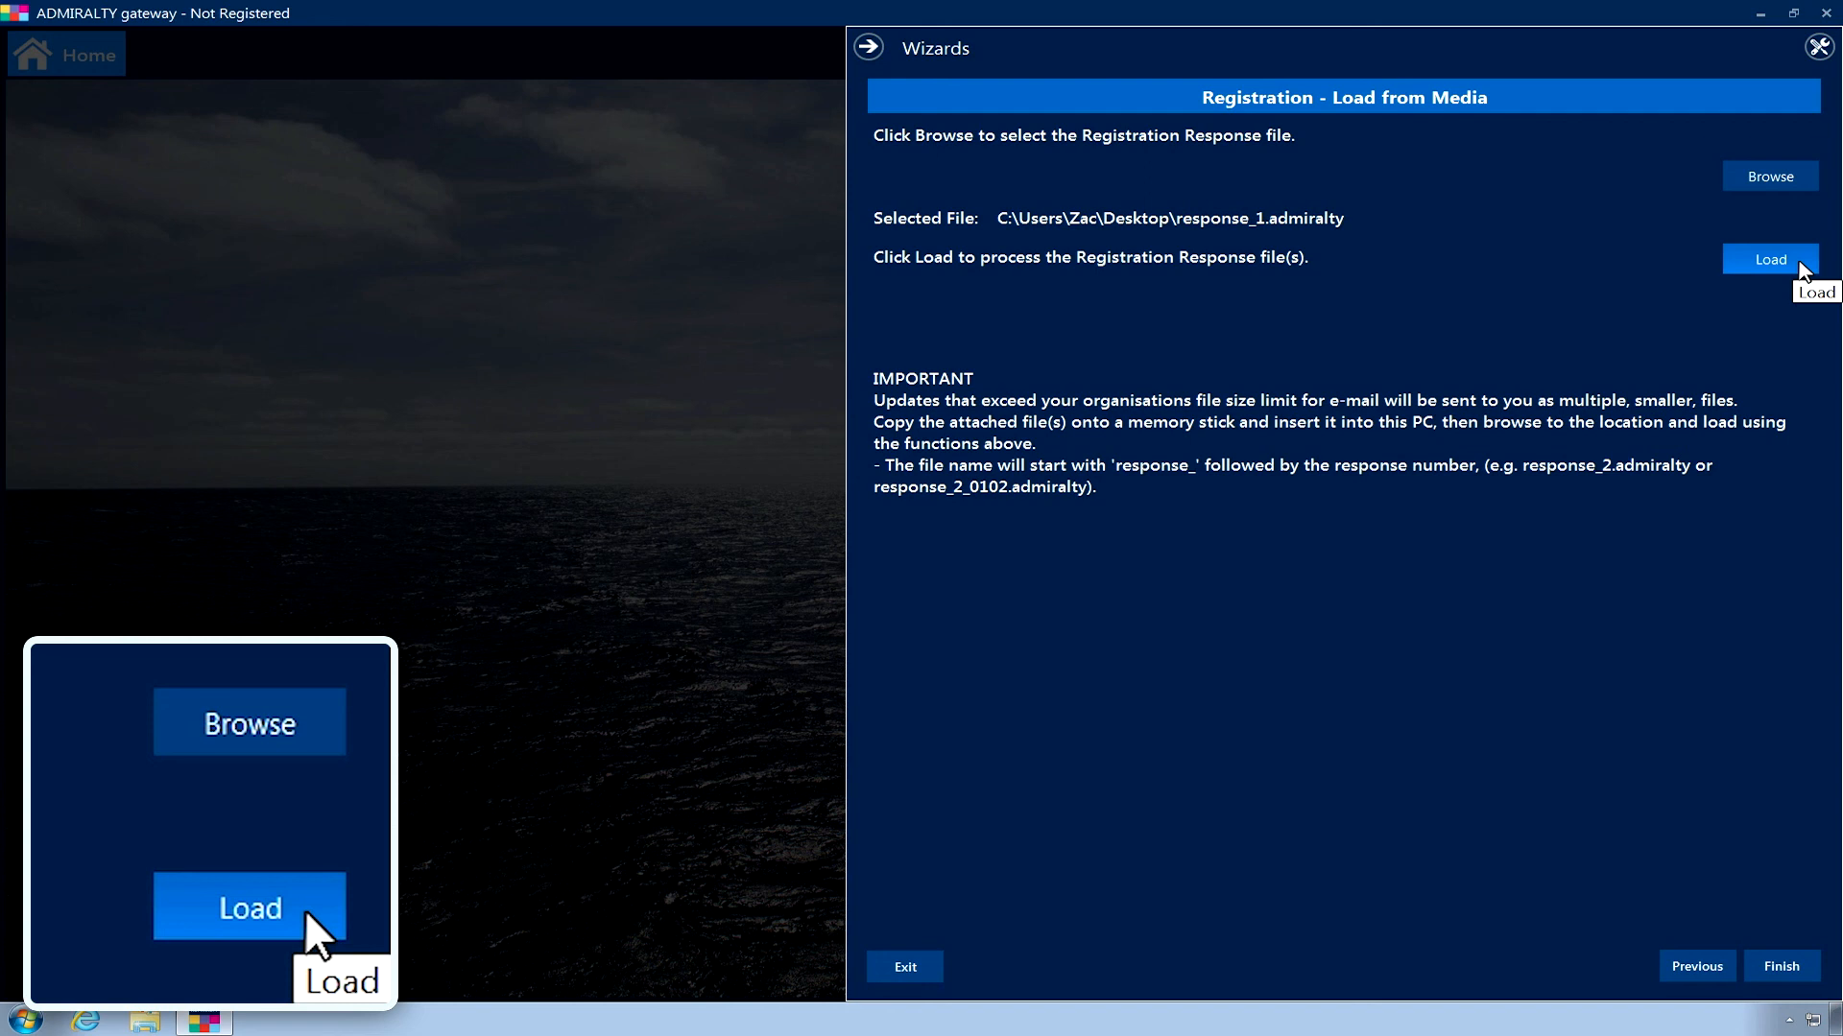
click(1769, 259)
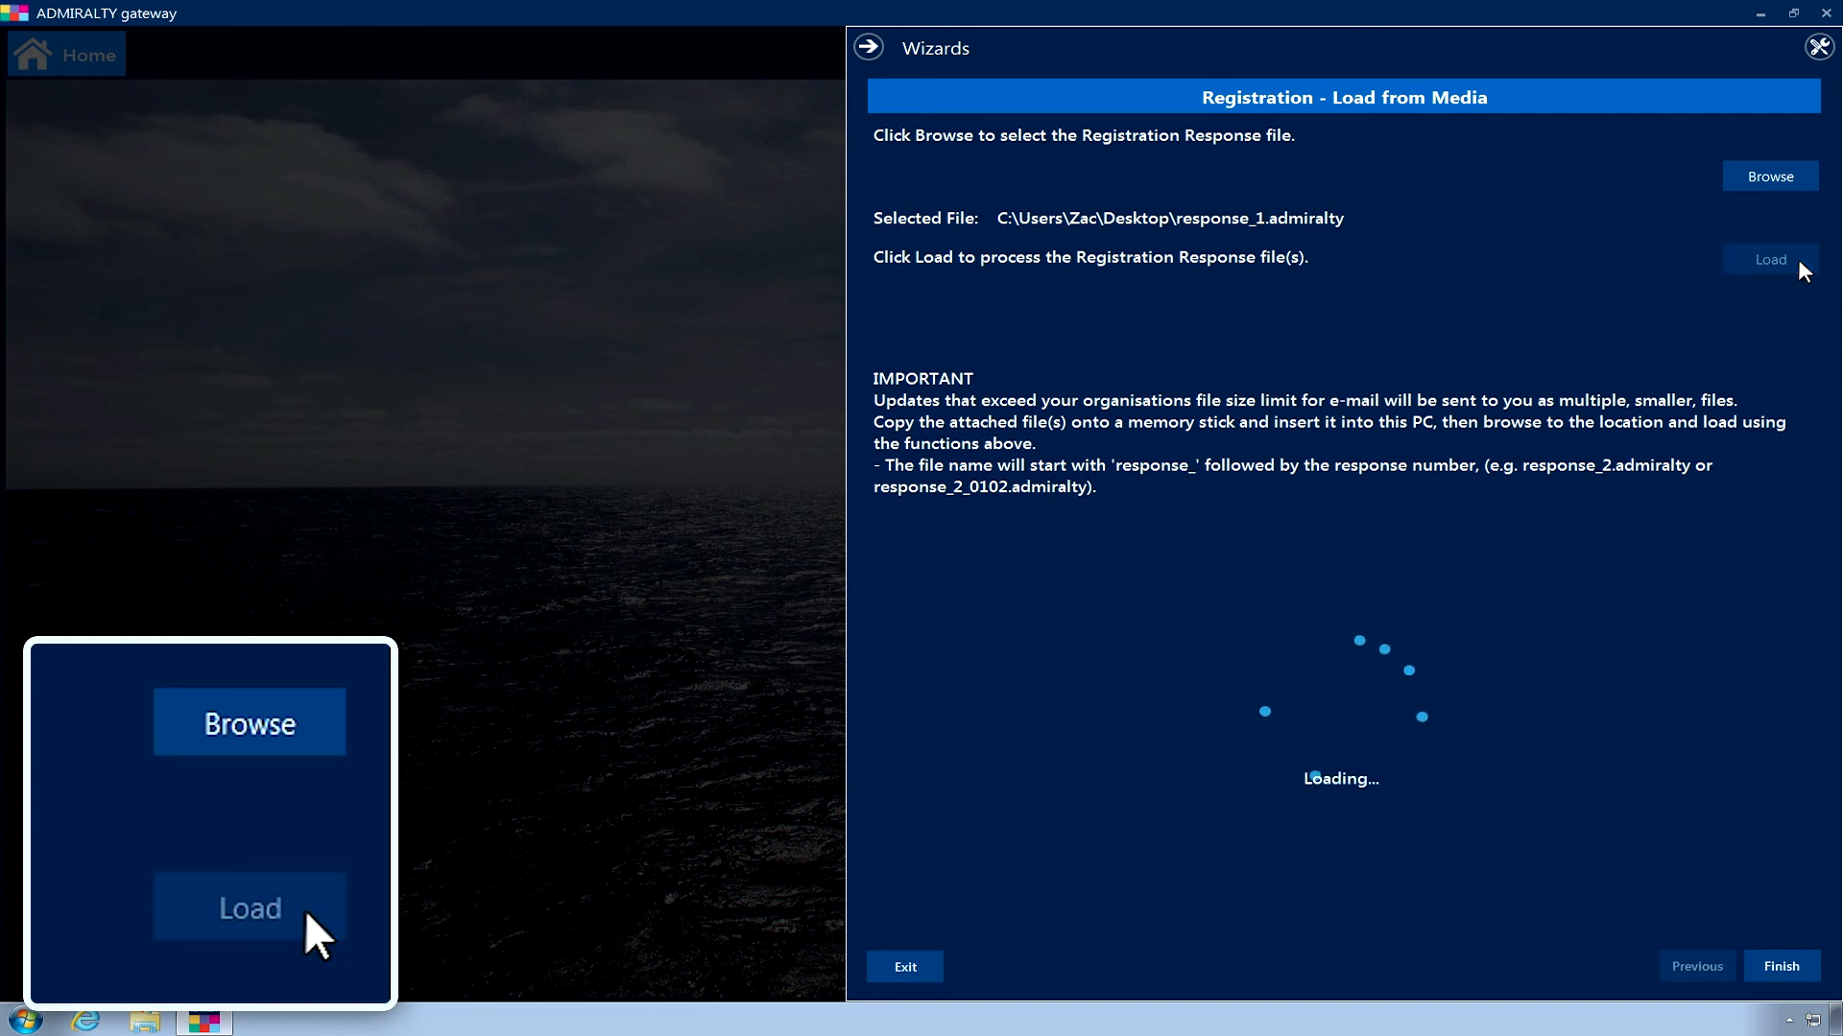